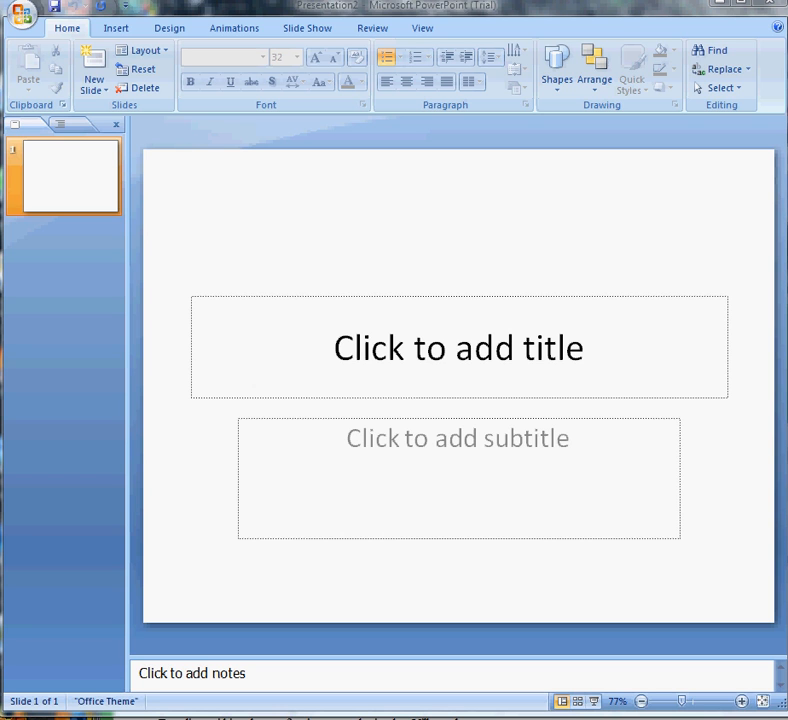
mouse_move(280, 210)
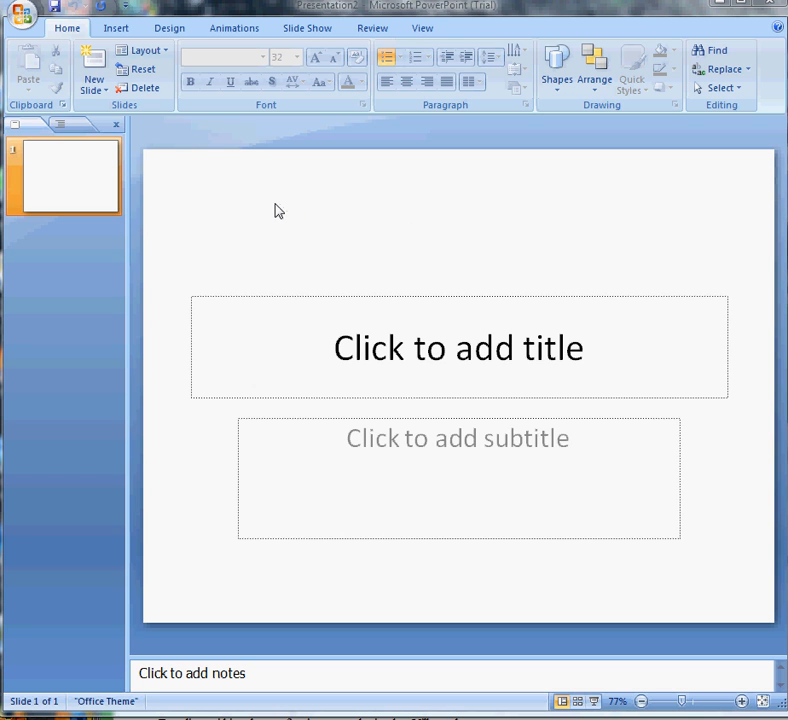
mouse_move(276, 208)
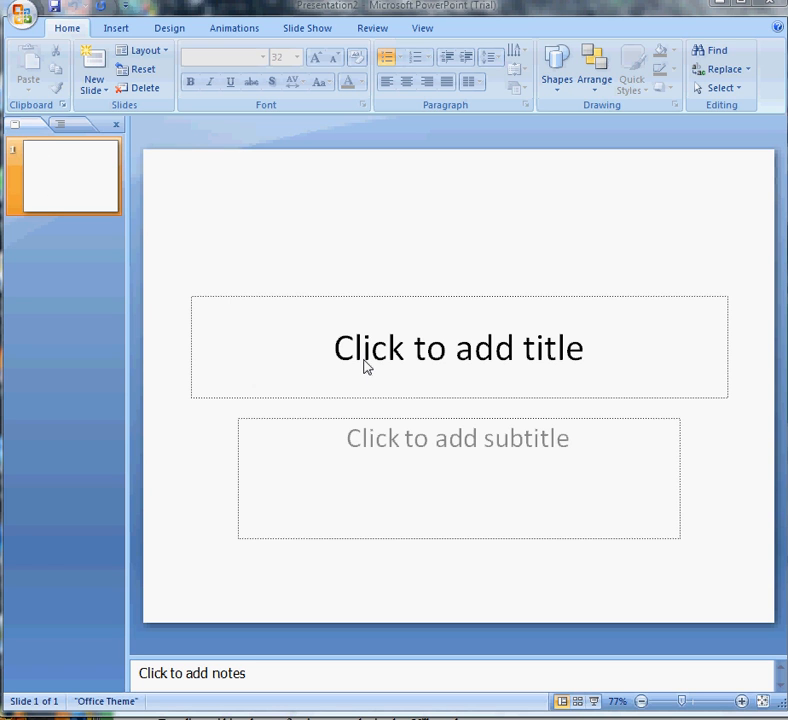
mouse_move(384, 314)
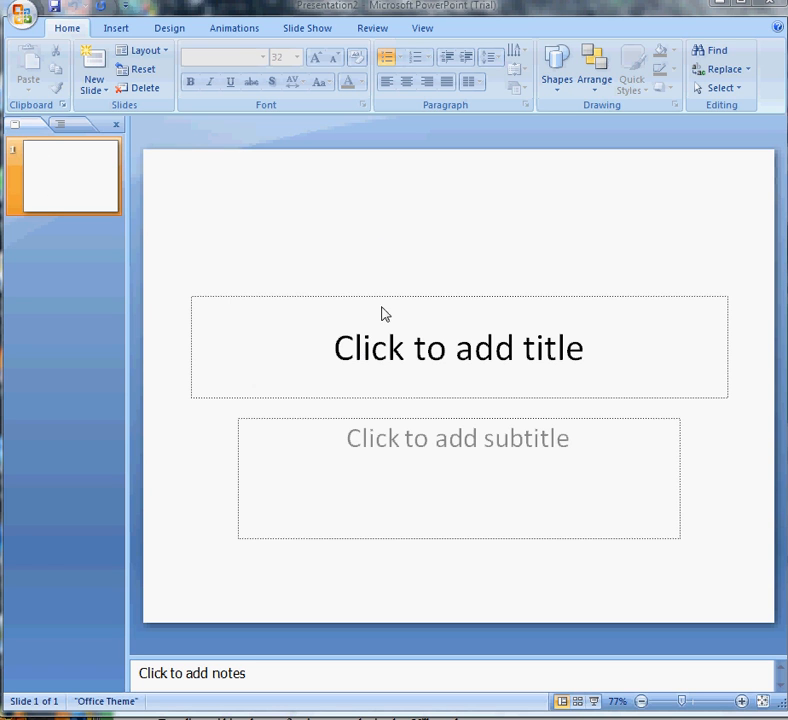
mouse_move(416, 364)
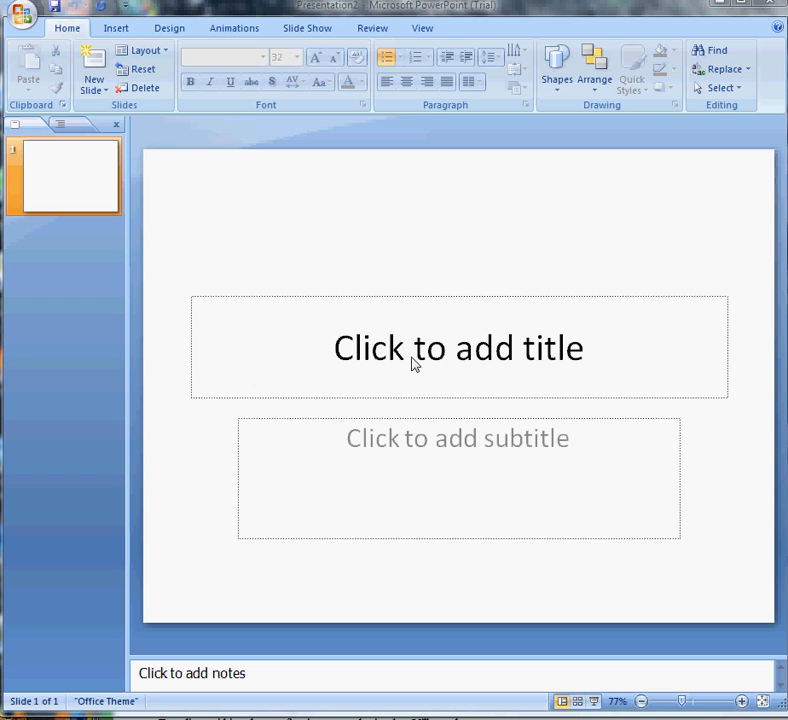
mouse_move(442, 452)
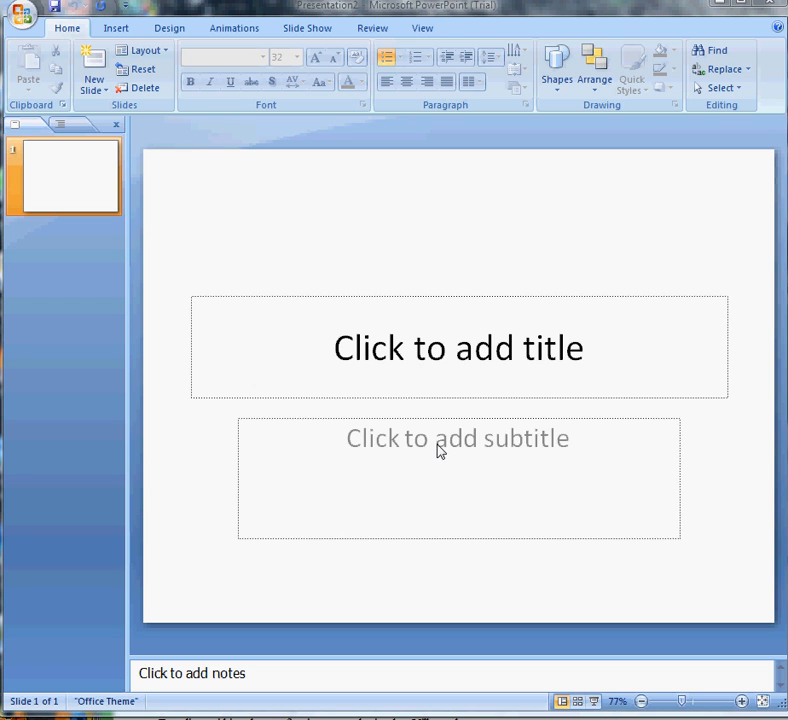
mouse_move(436, 348)
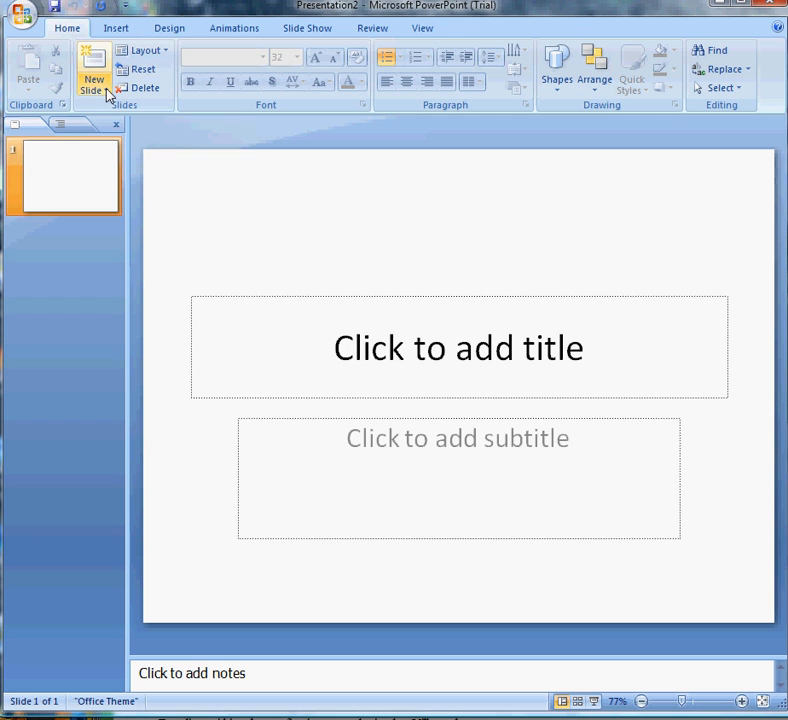
Show the New Slide layout gallery over the title slide
click(92, 90)
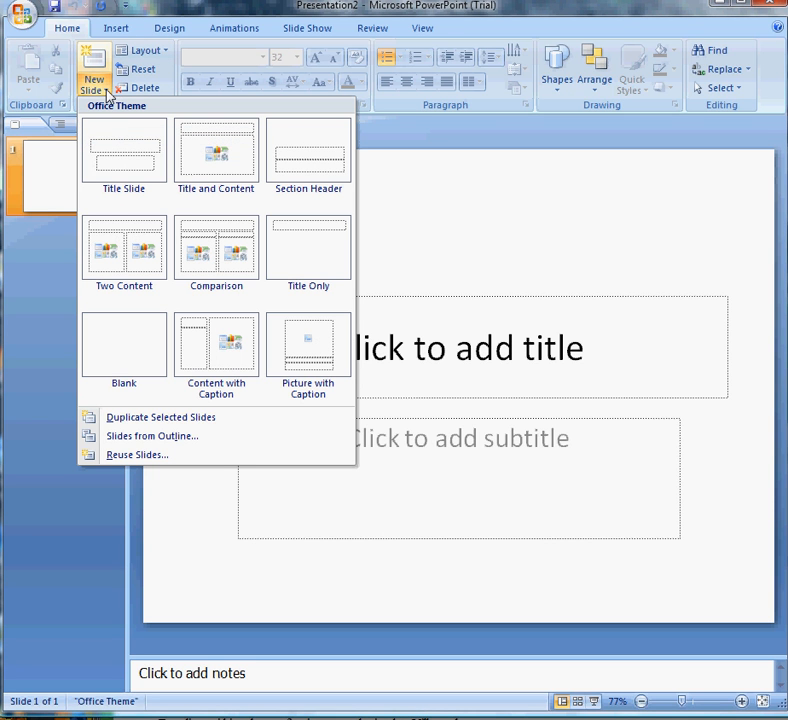
mouse_move(308, 160)
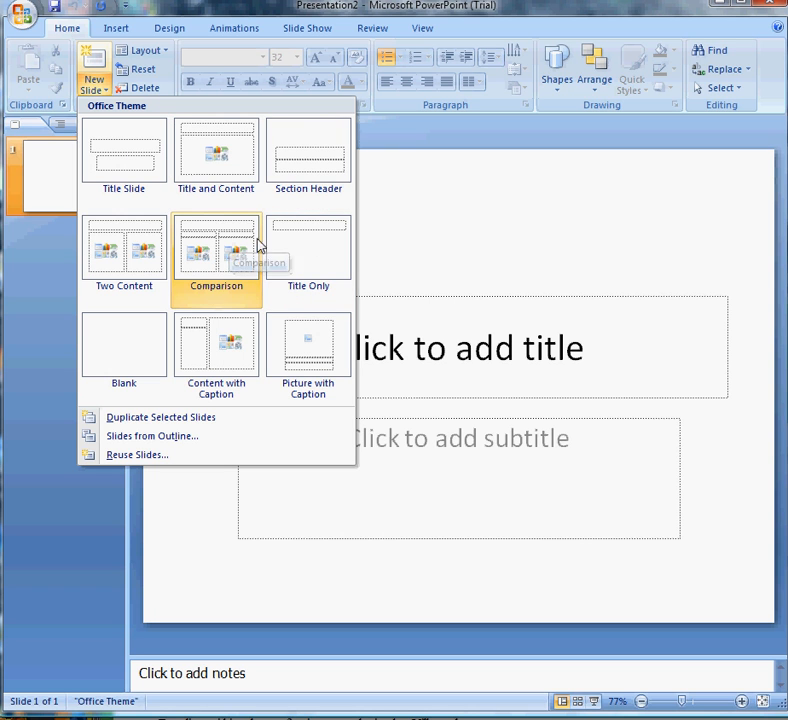
mouse_move(216, 150)
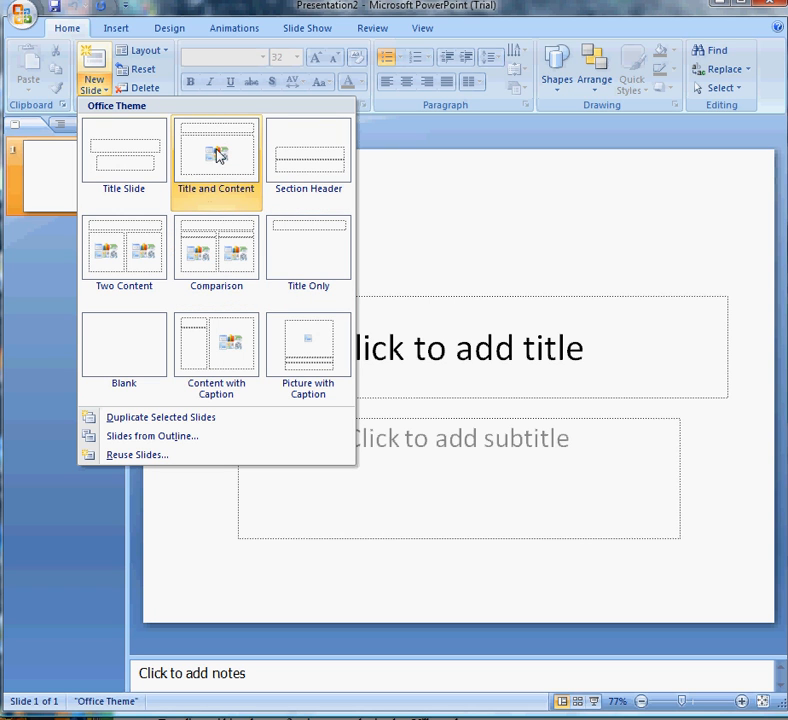
mouse_move(216, 156)
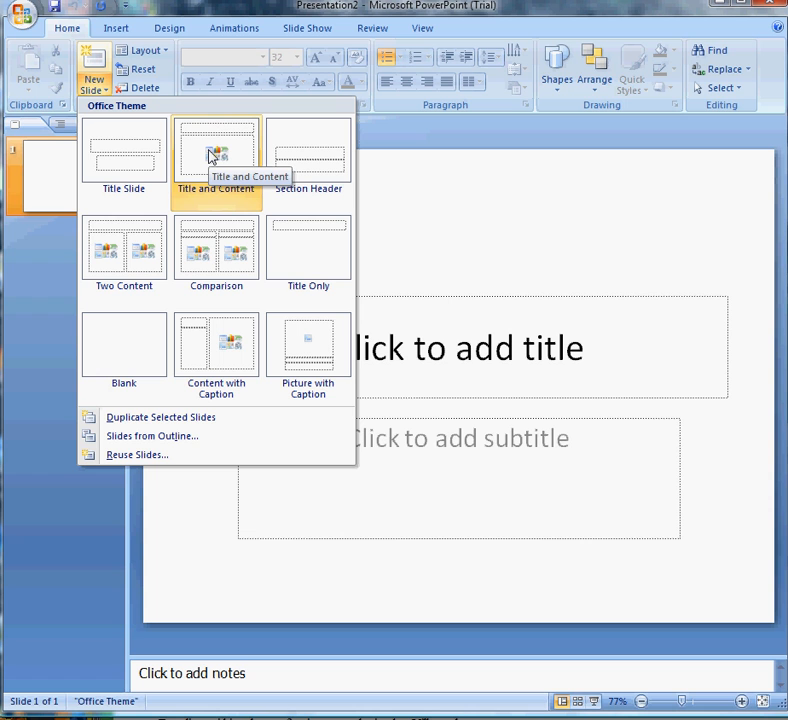
mouse_move(124, 248)
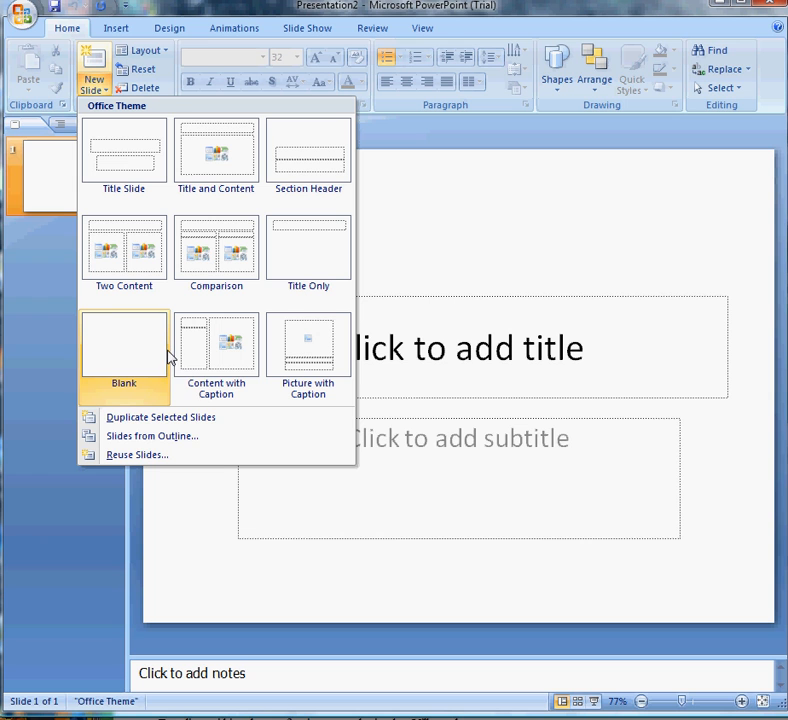
mouse_move(156, 344)
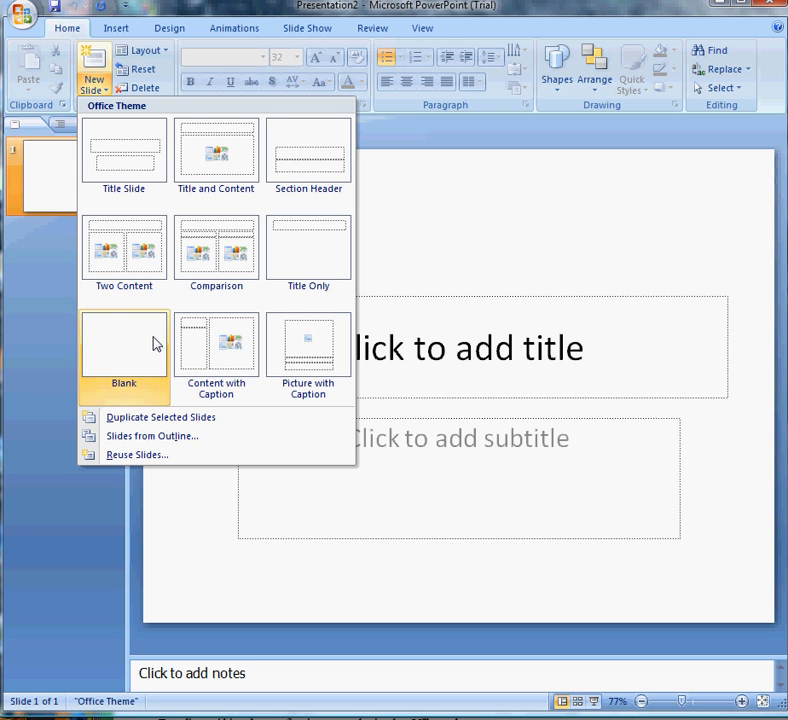
mouse_move(216, 344)
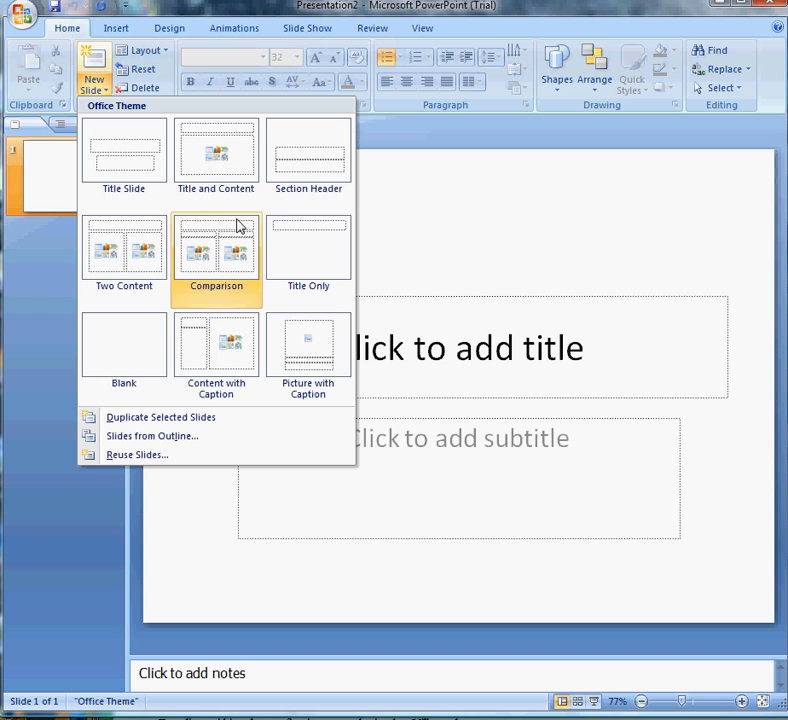
mouse_move(216, 150)
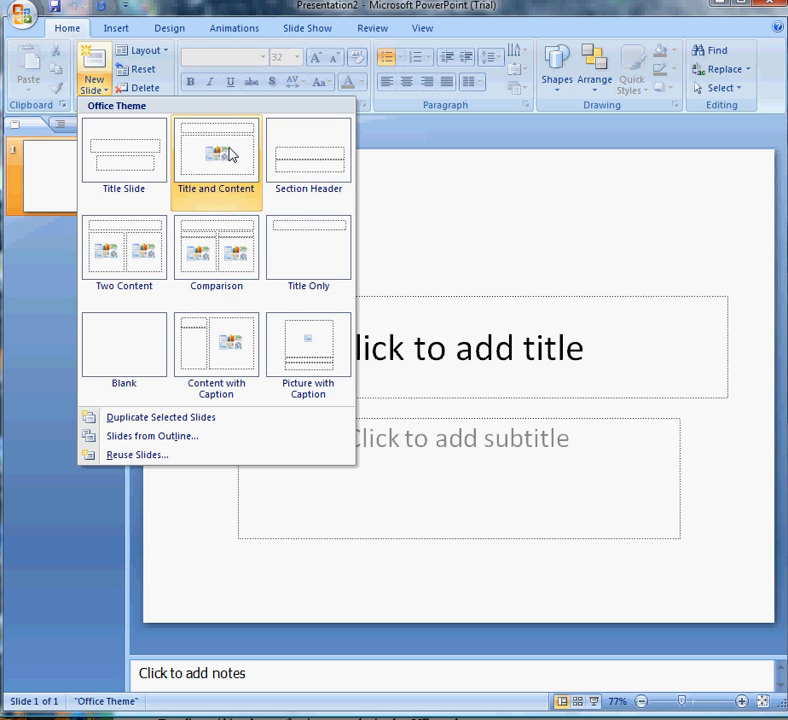
Add three Title and Content slides so the presentation has four slides
click(216, 156)
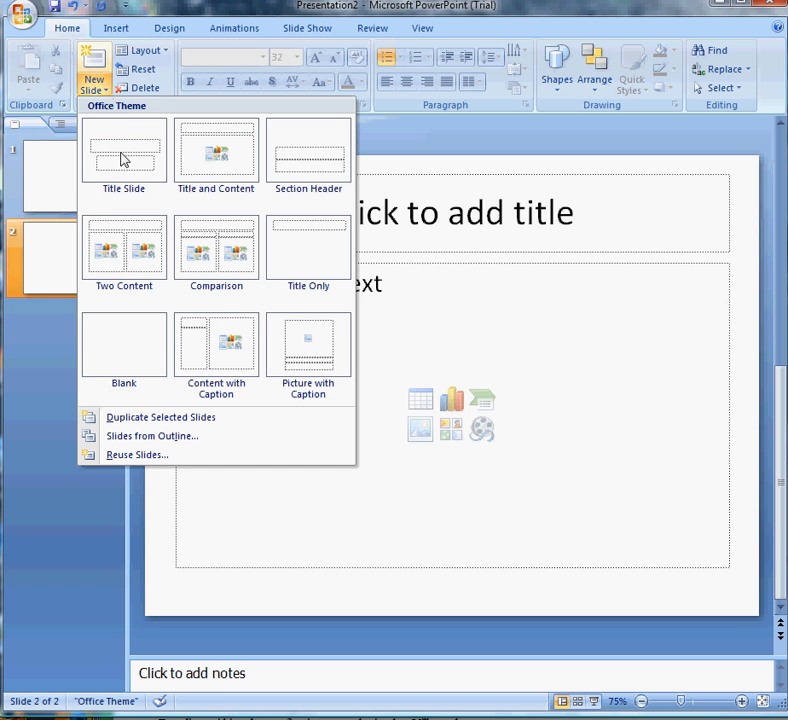
click(216, 150)
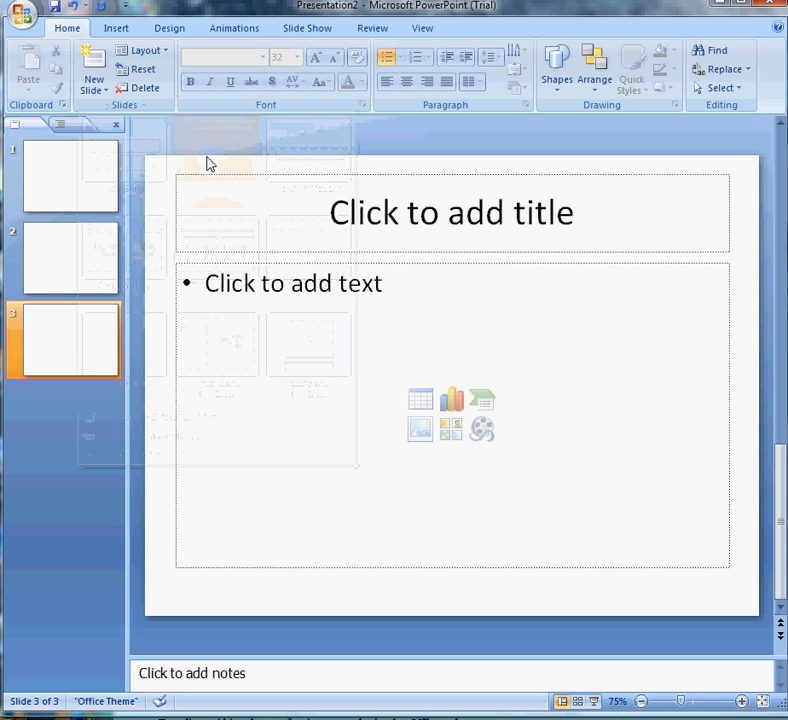
click(92, 84)
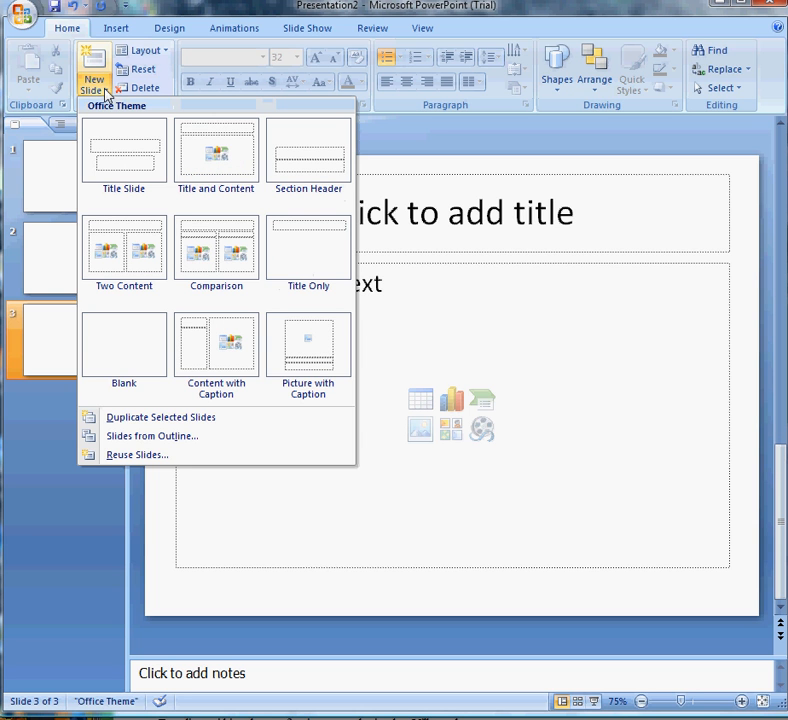
click(216, 156)
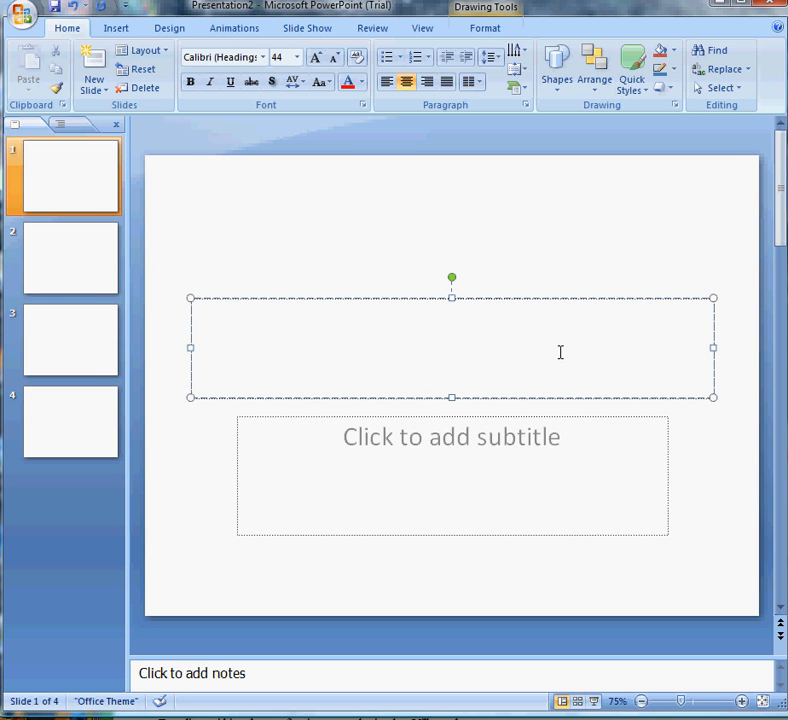
Enter 'This my new project' as the first slide's title
click(62, 340)
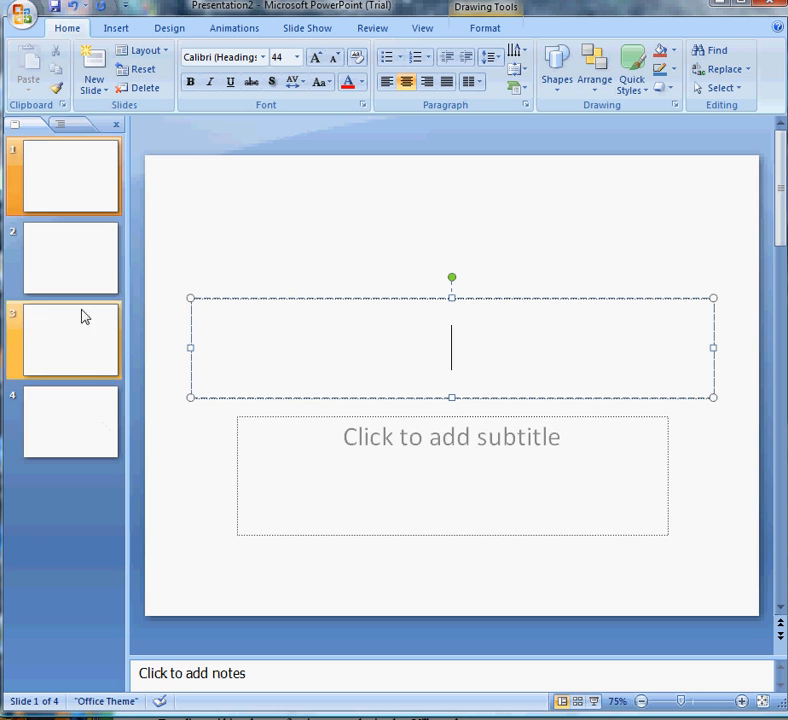
click(70, 176)
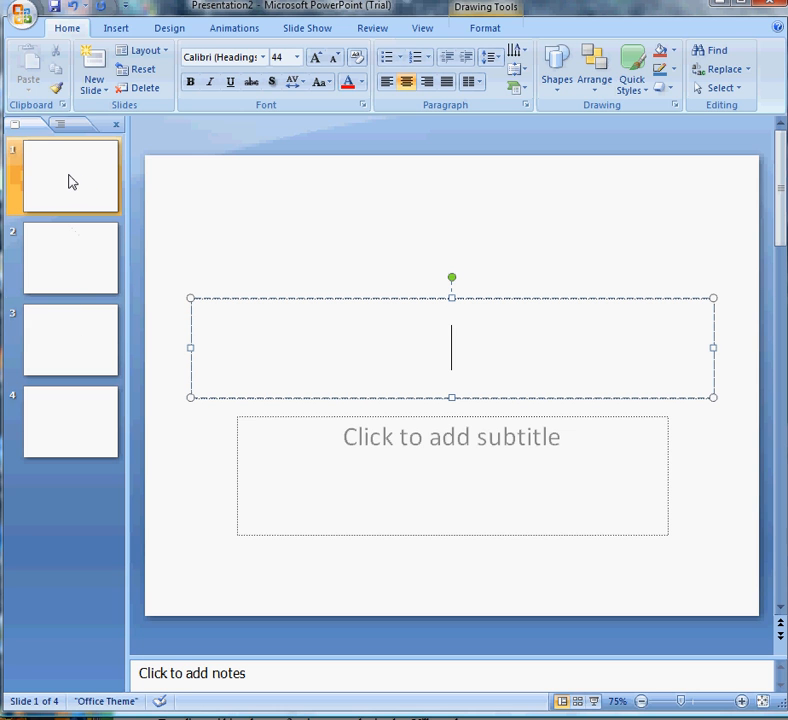
mouse_move(70, 176)
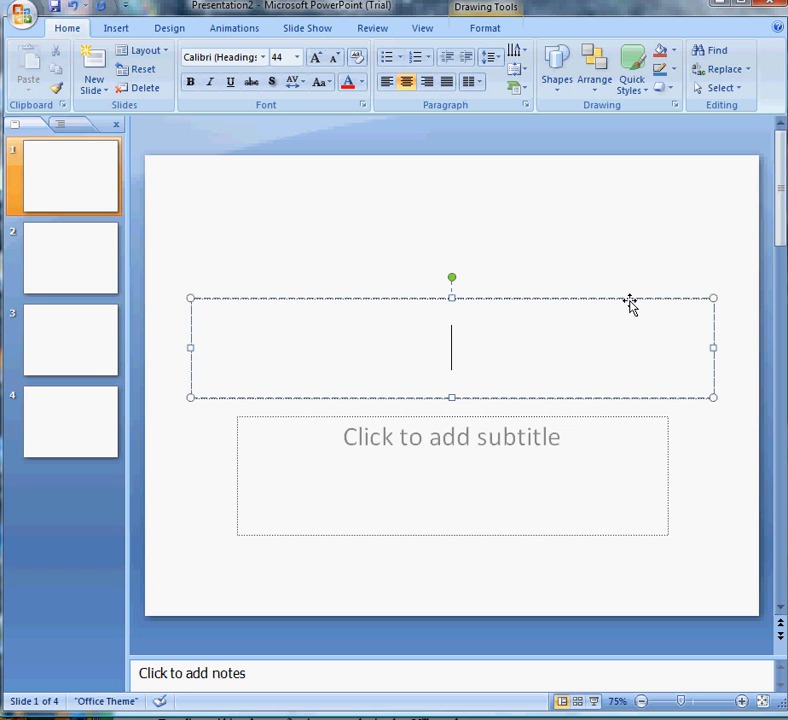
text(This my ne)
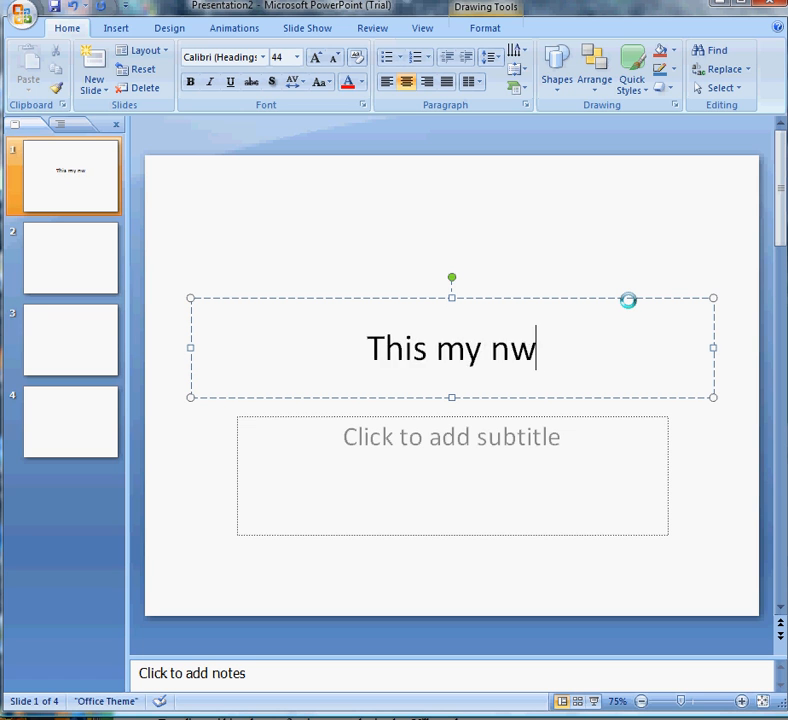
text(ew project)
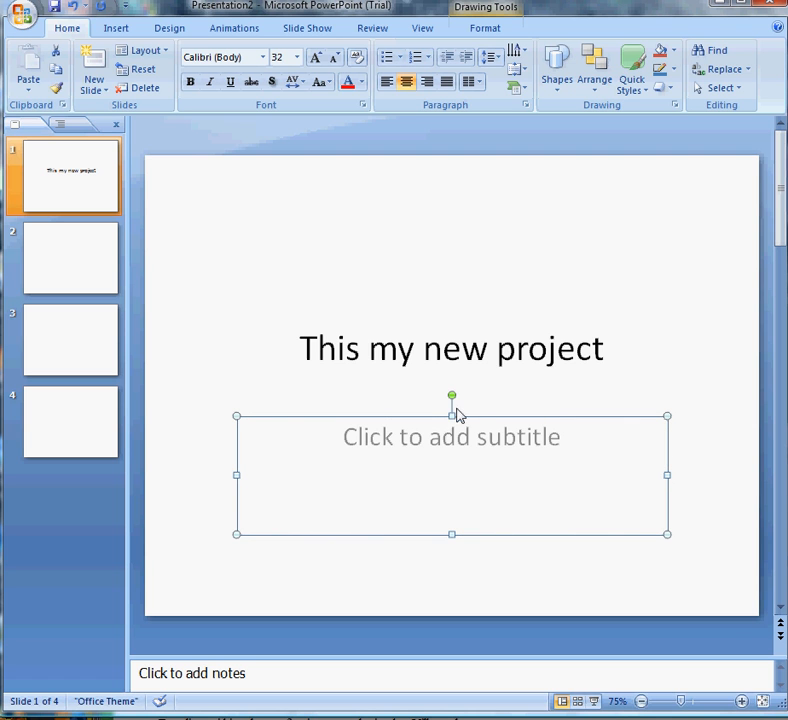
Deselect the title slide placeholders and display the empty third slide
click(450, 570)
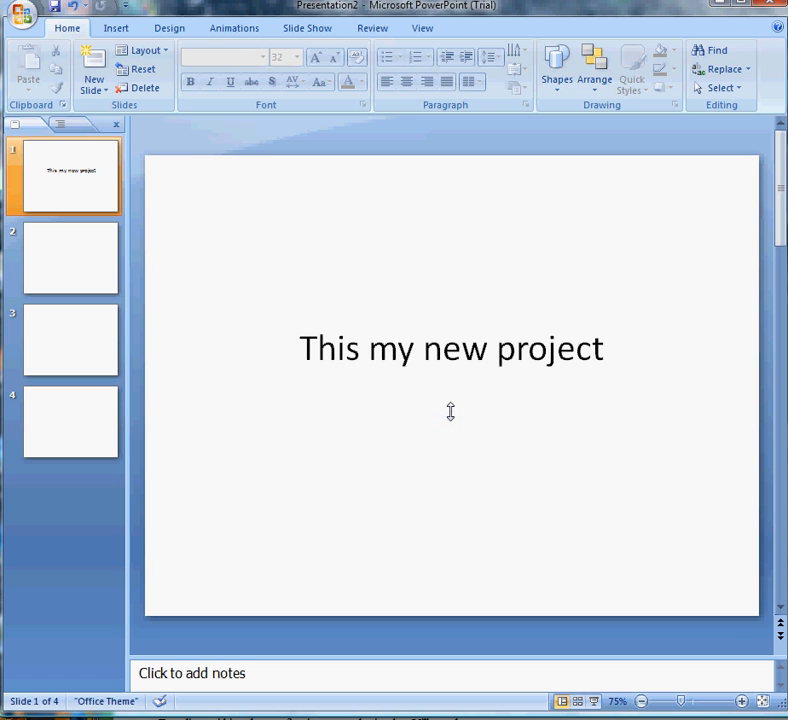
mouse_move(392, 364)
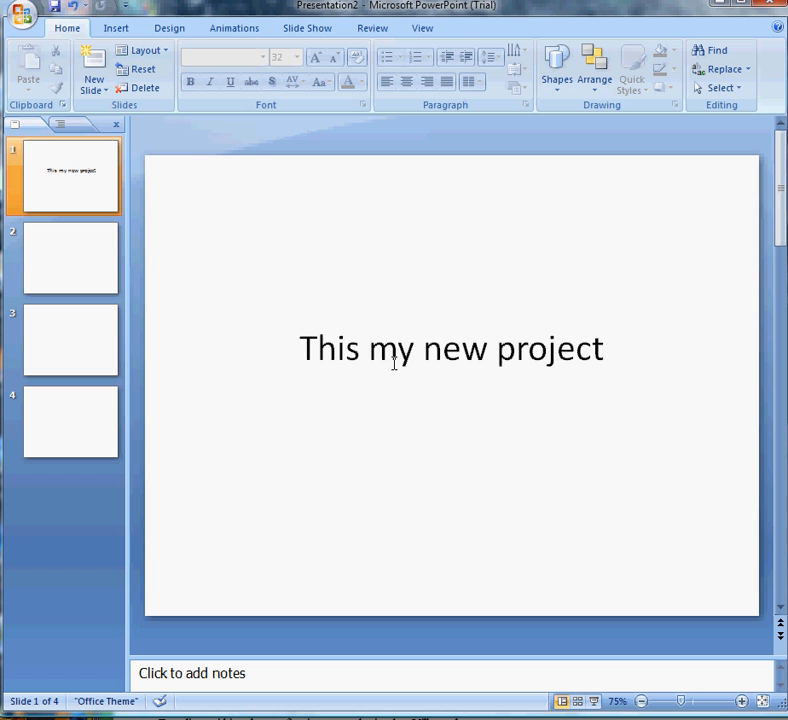
mouse_move(80, 160)
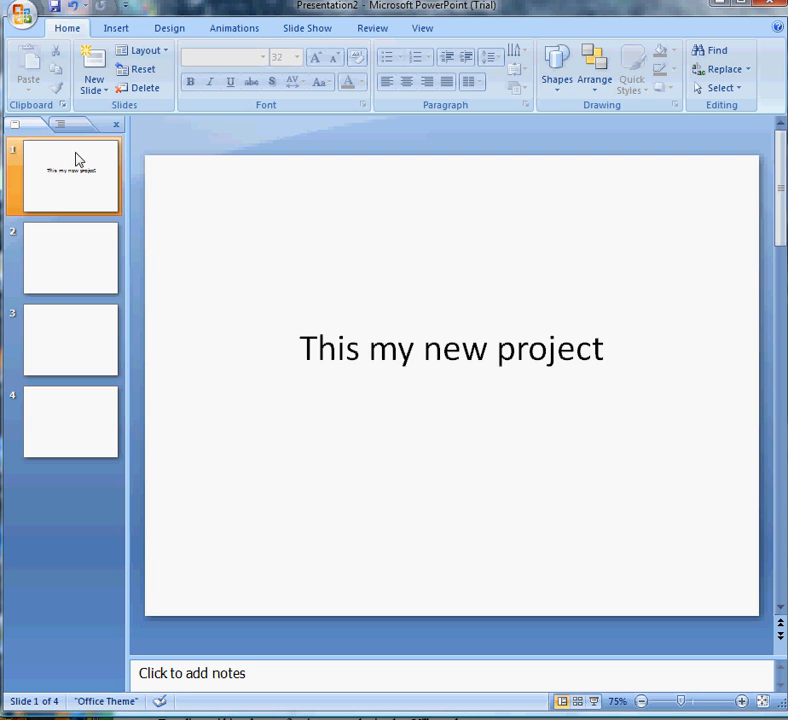
mouse_move(78, 178)
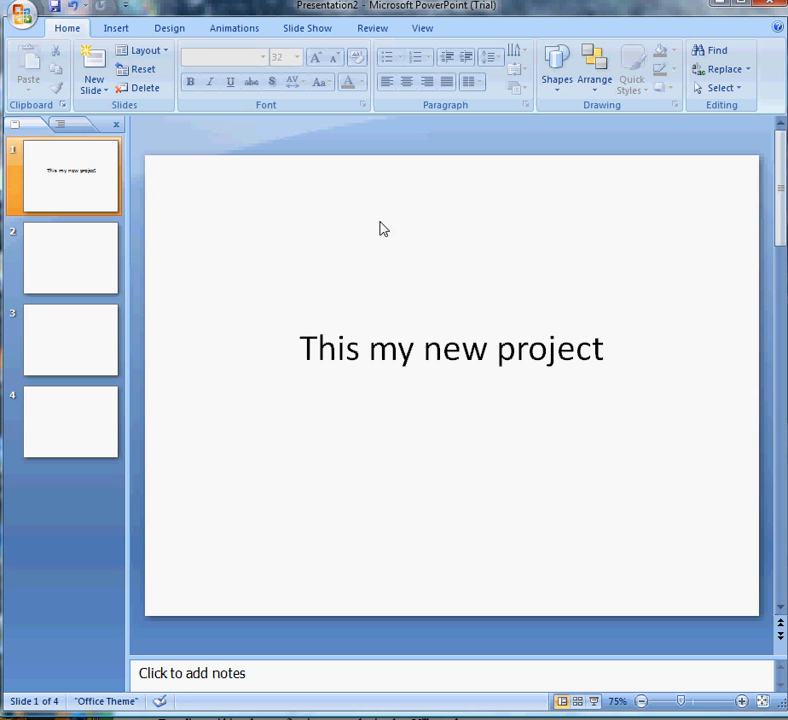
mouse_move(672, 304)
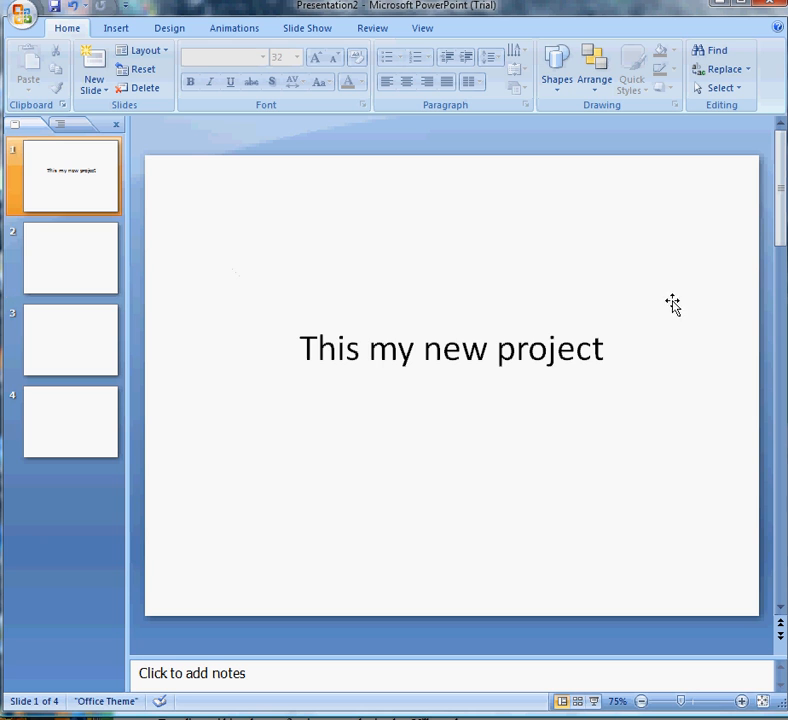
click(70, 338)
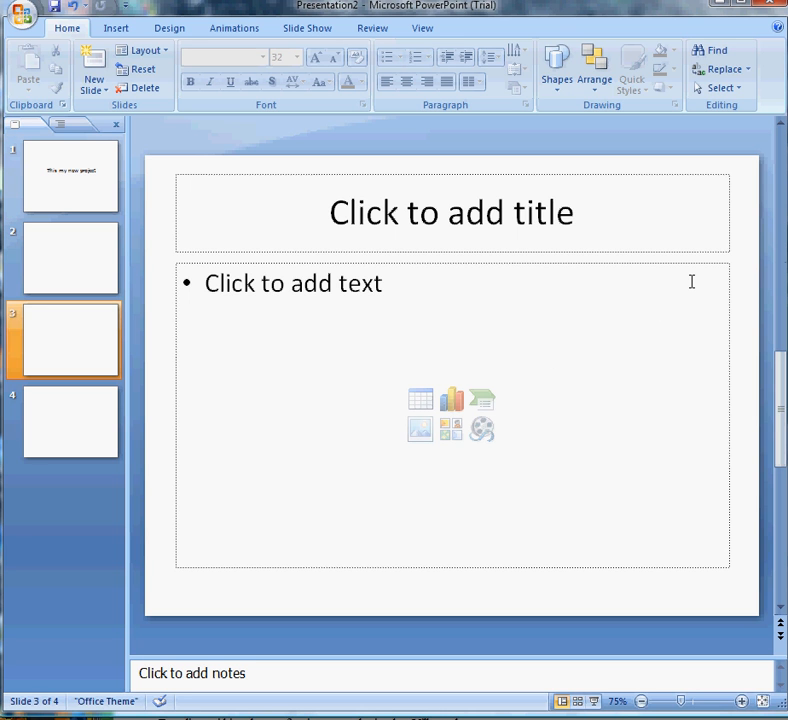
click(70, 176)
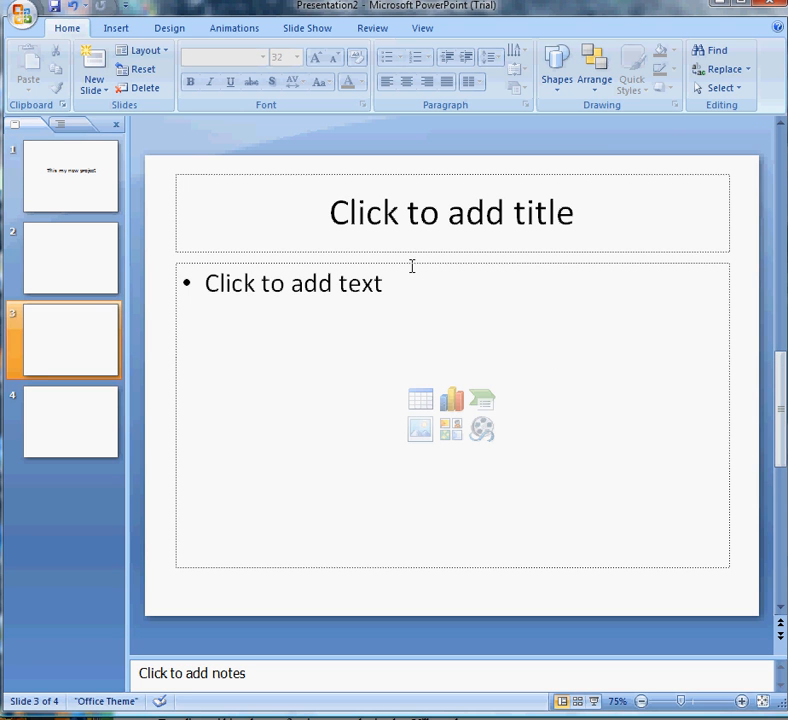
Enter 'Title 1' as the second slide's title
click(64, 258)
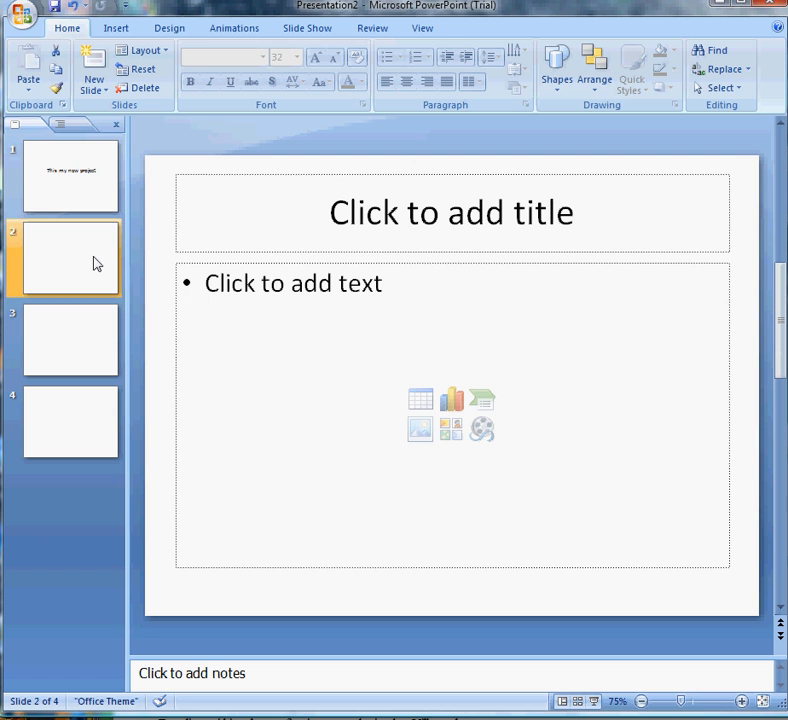
click(450, 212)
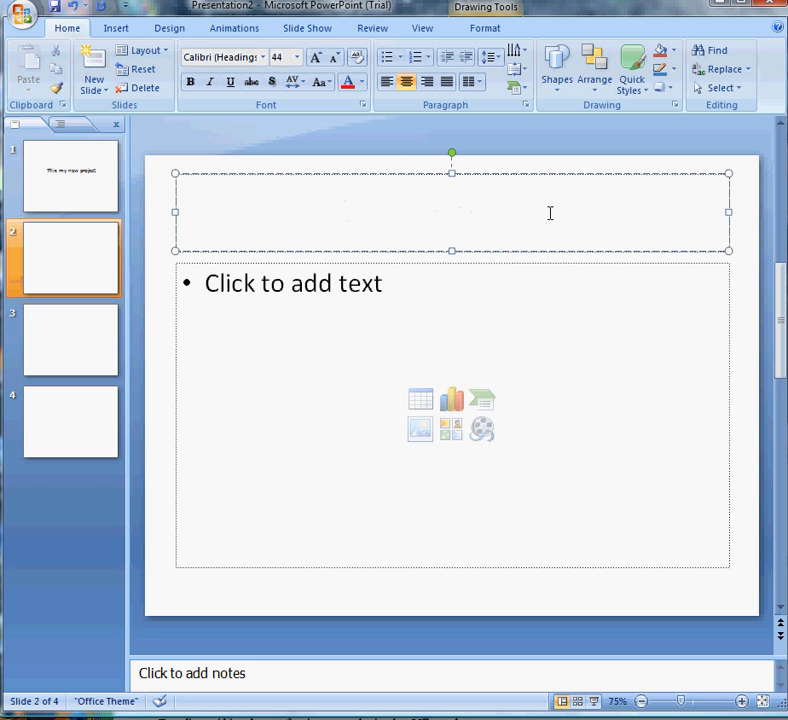
text(Tti)
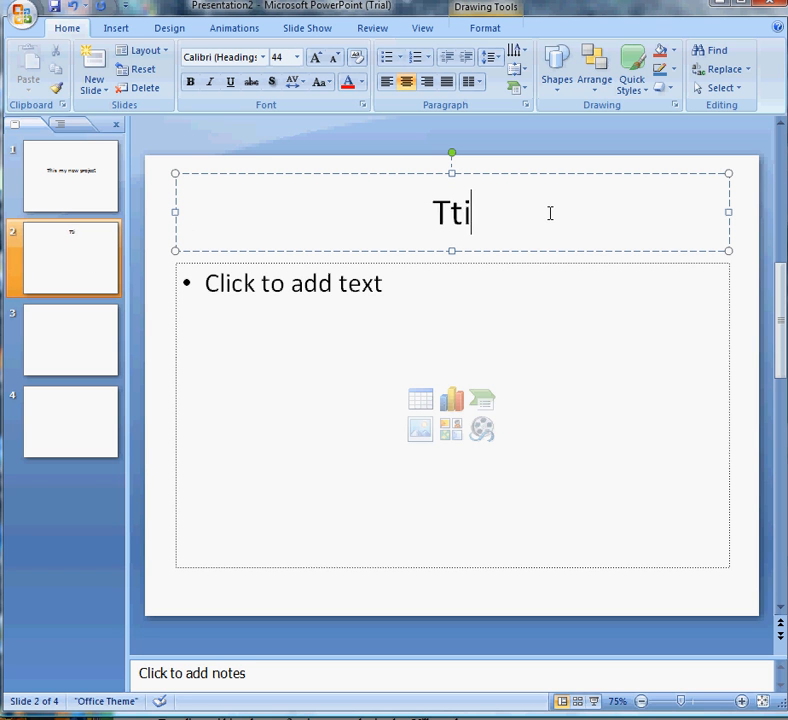
text(Title)
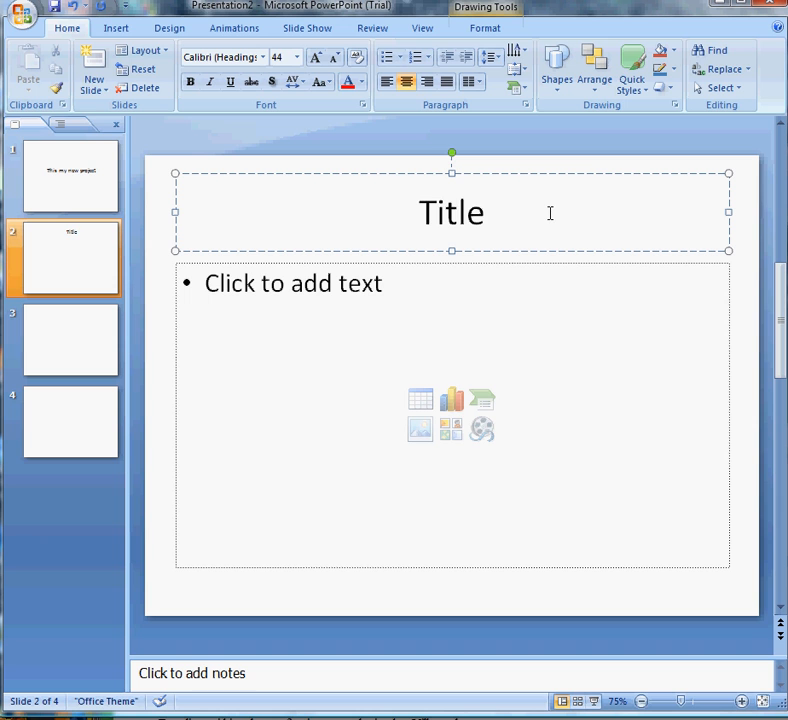
text(1)
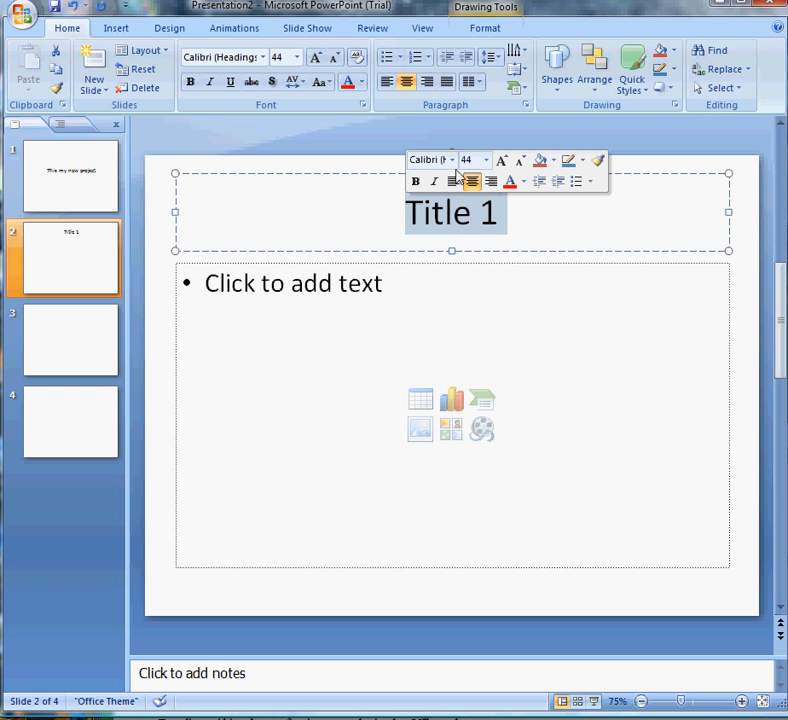
Try the title at 18 pt left-aligned, then restore it to 44 pt centered
click(488, 160)
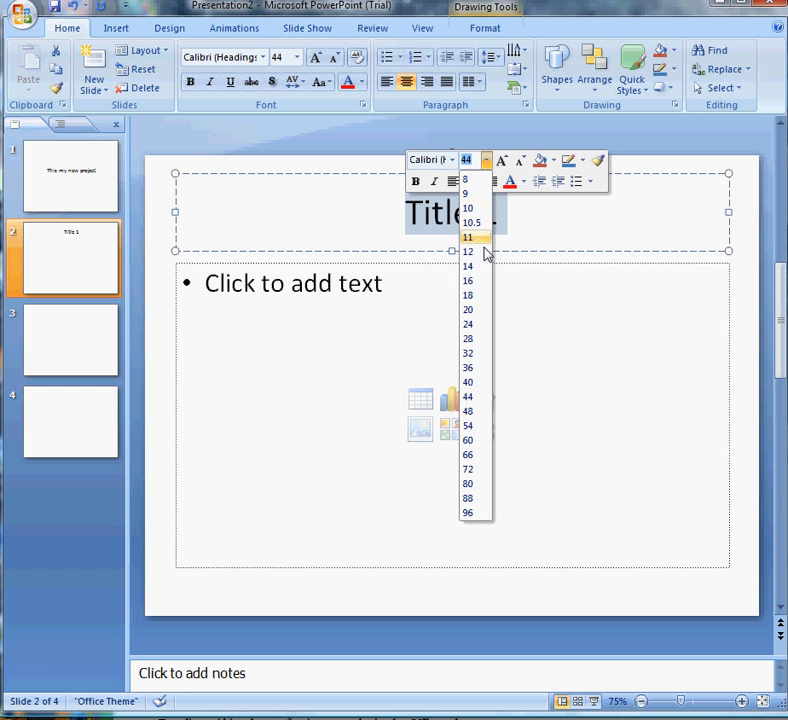
click(468, 296)
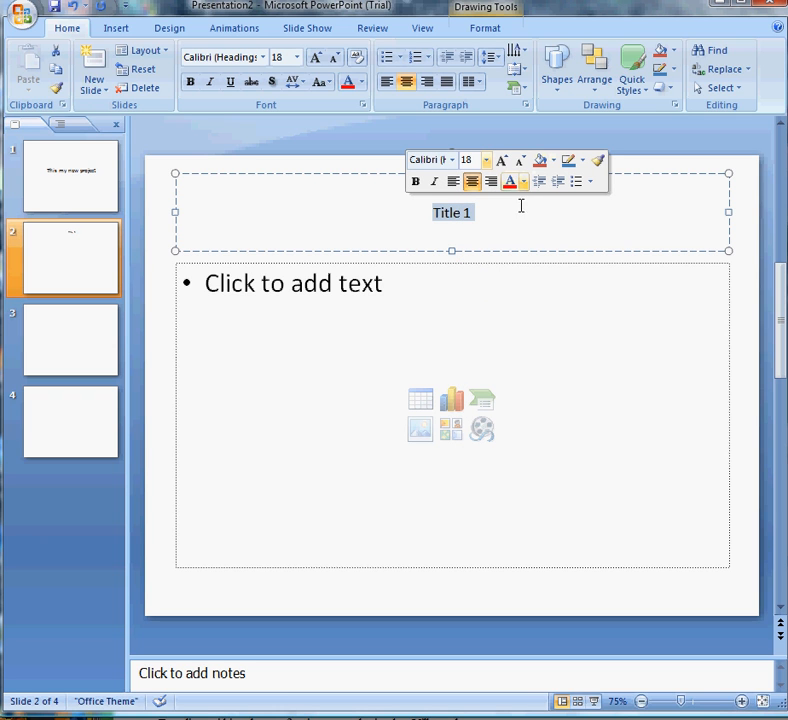
click(472, 180)
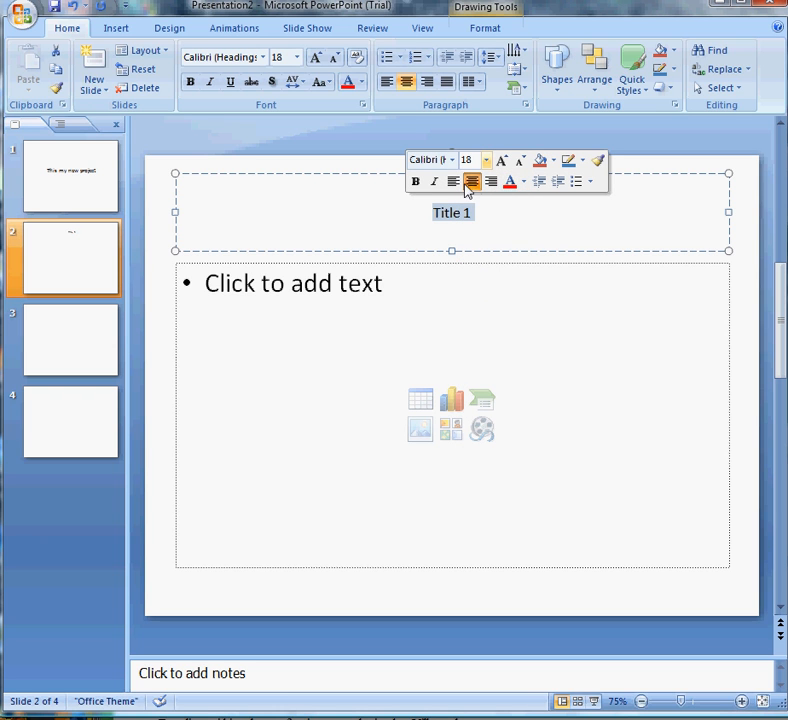
click(452, 180)
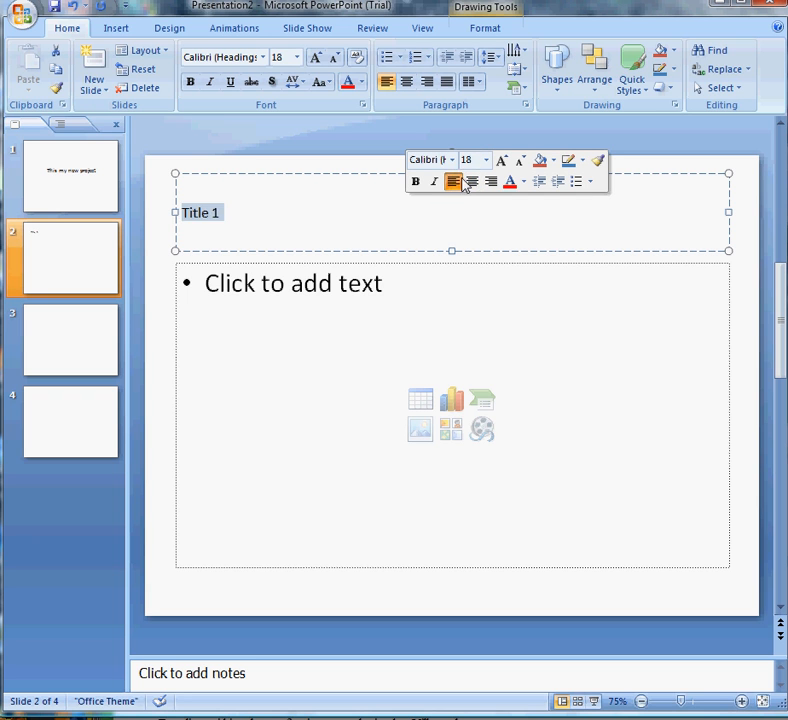
click(472, 180)
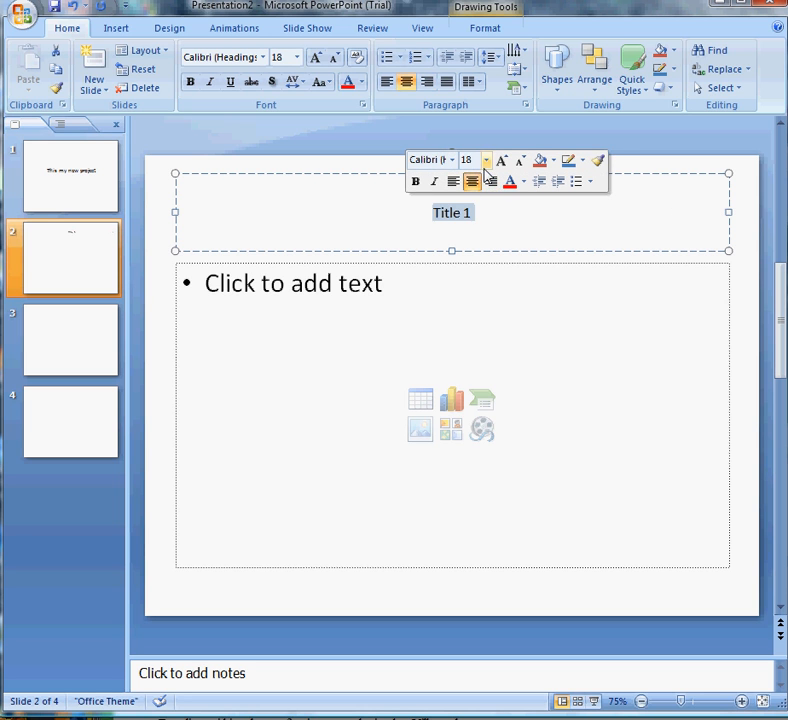
click(486, 160)
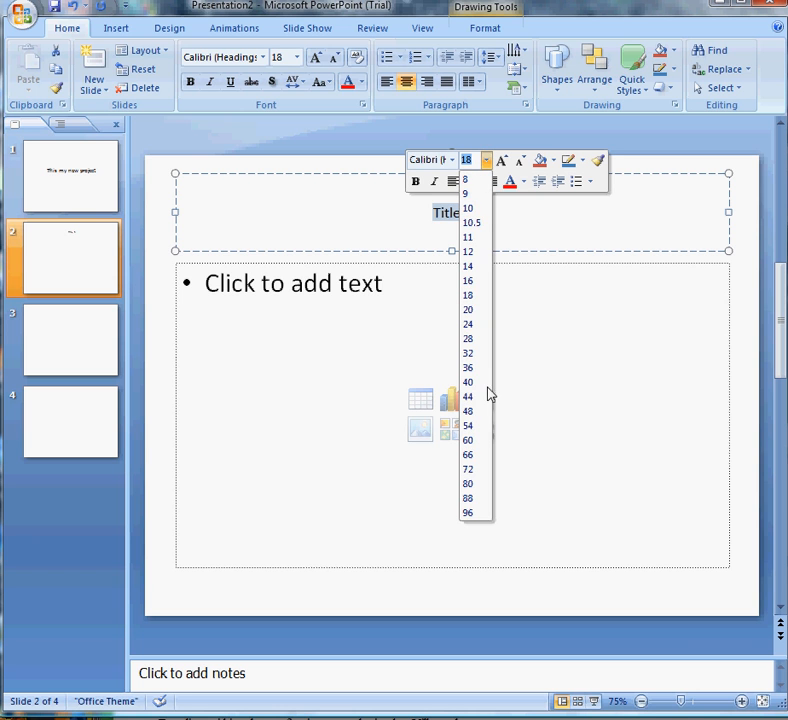
click(468, 382)
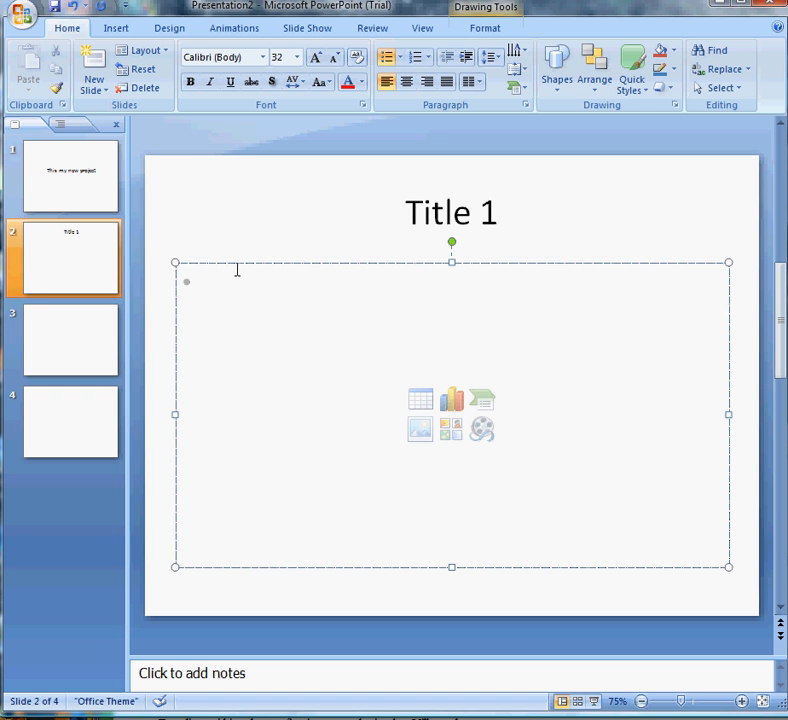
mouse_move(332, 272)
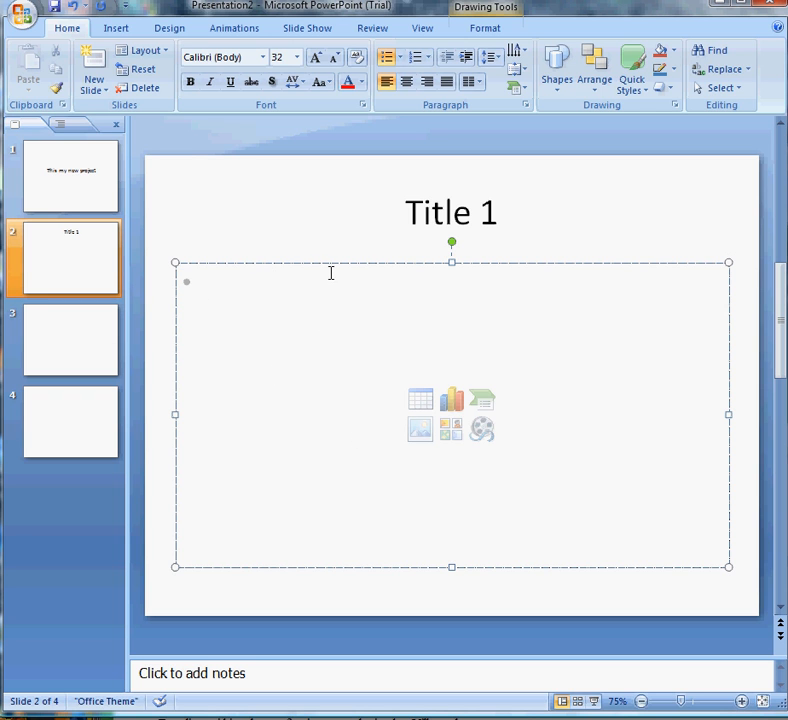
mouse_move(244, 272)
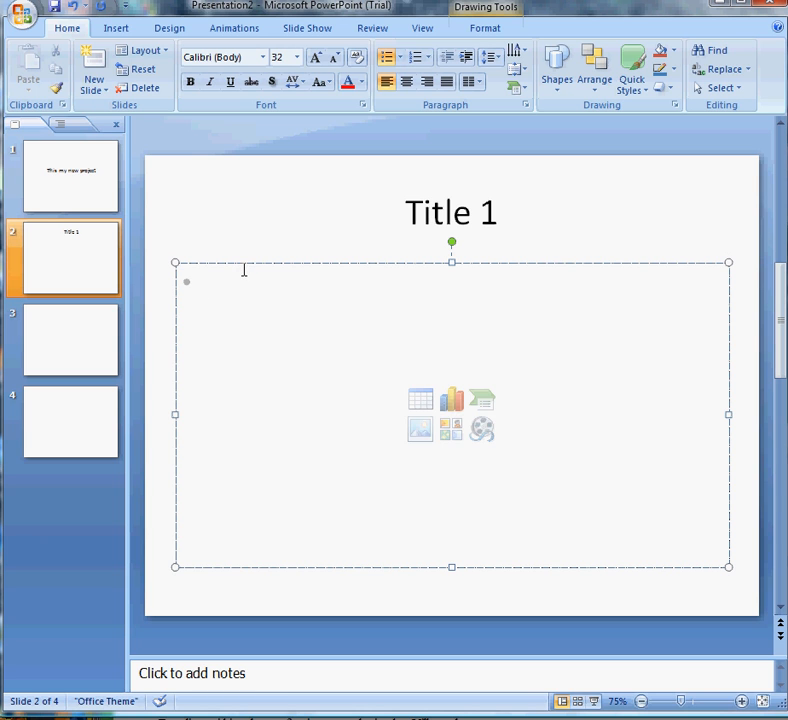
Enter the bullets 'Adding new text' and 'and more text' in slide 2's body
text(Adding new)
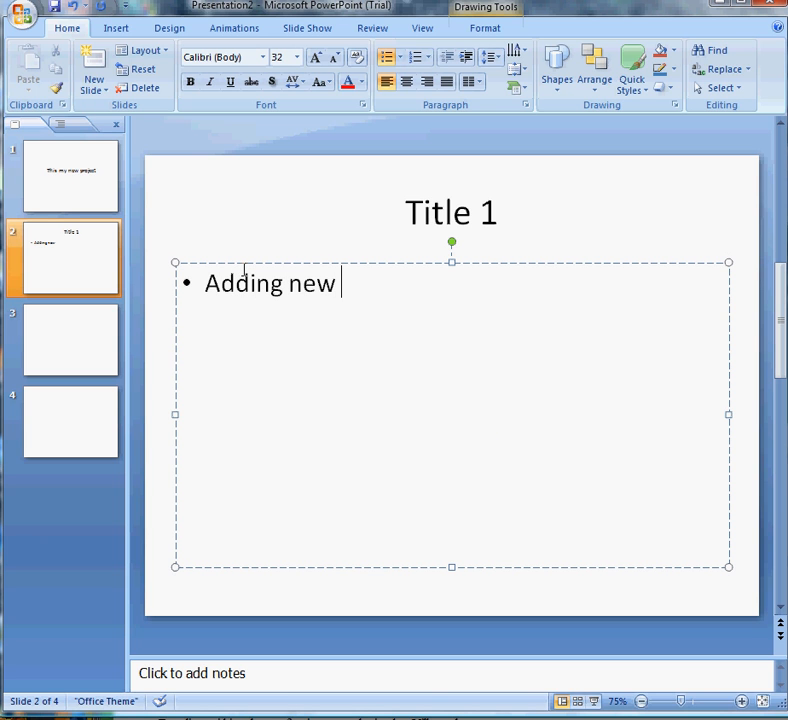
text(text)
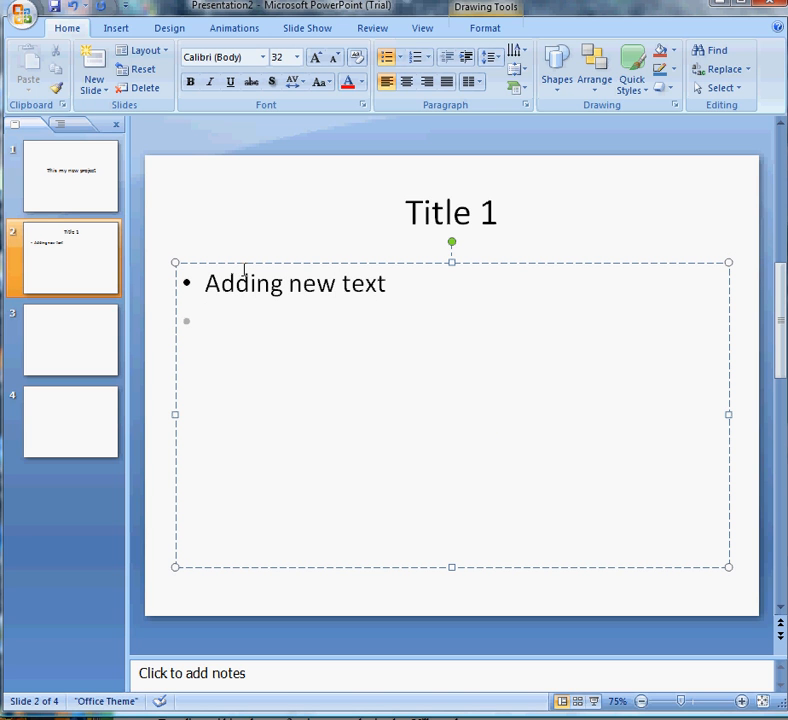
text(and)
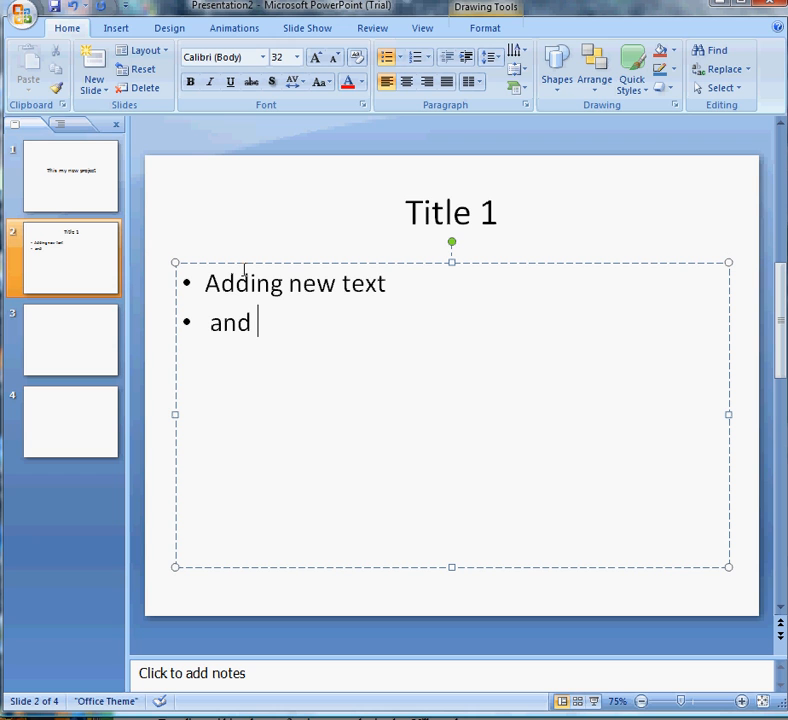
text(more)
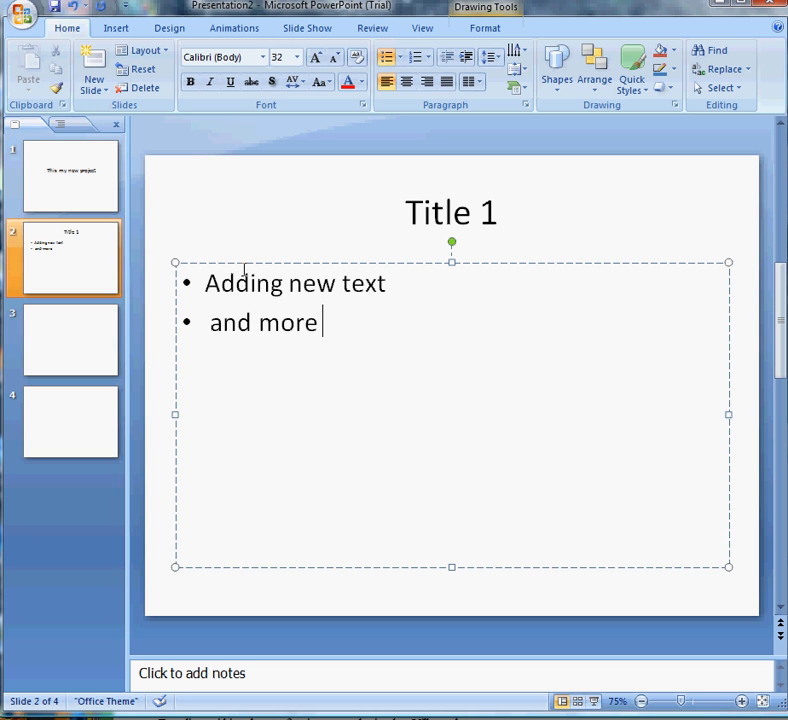
text(text)
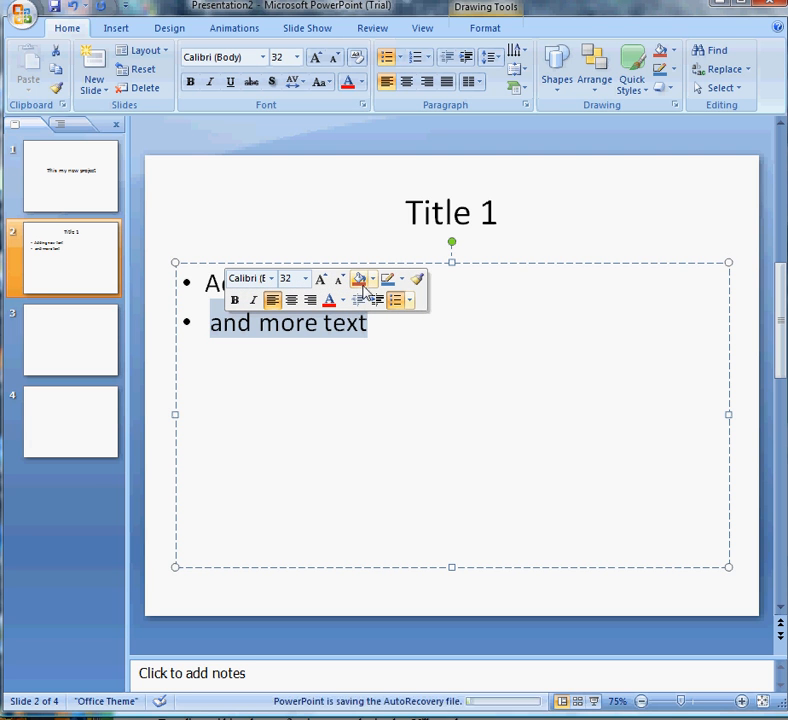
Colour the second bullet 'and more text' blue and start a third bullet line
click(372, 278)
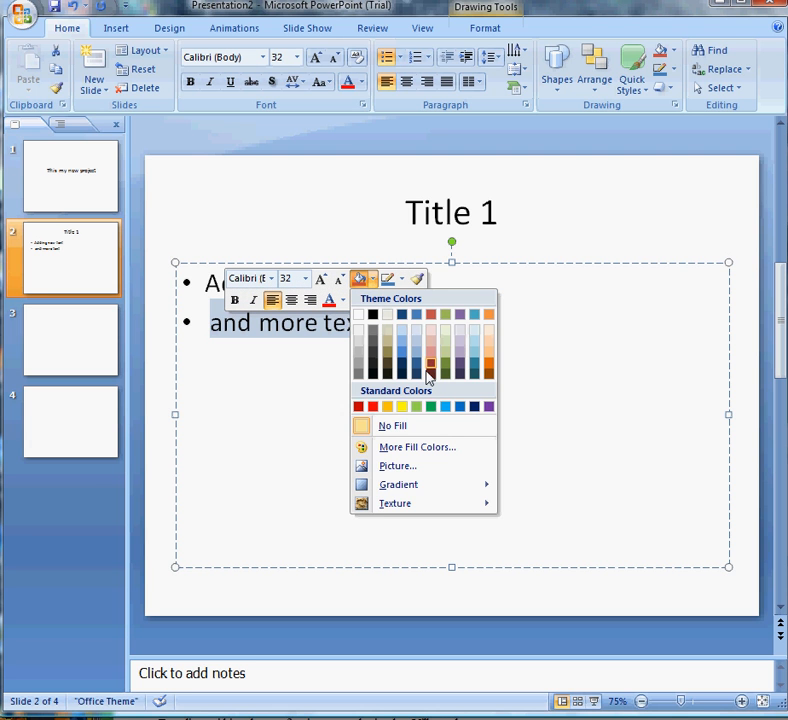
click(428, 360)
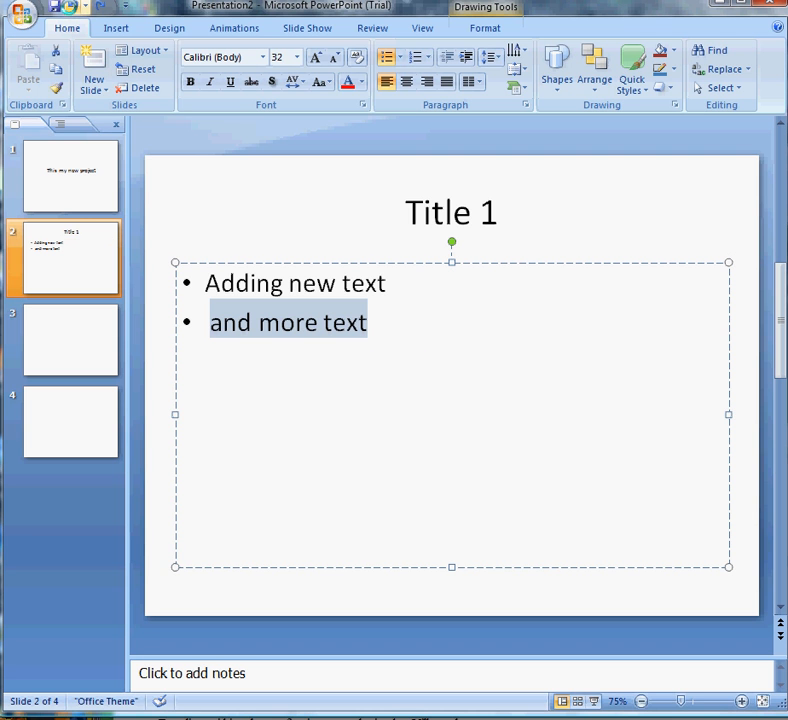
mouse_move(334, 326)
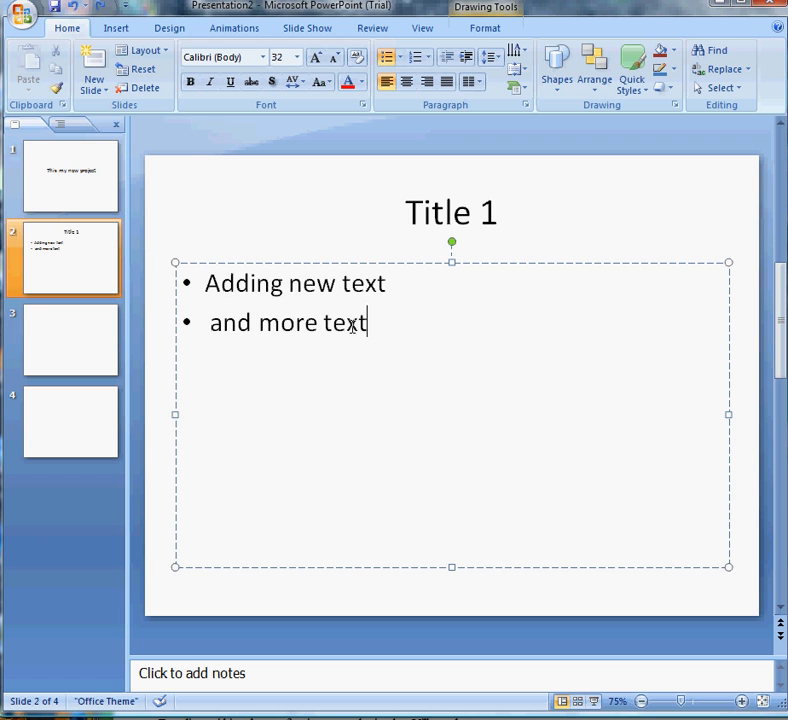
drag(210, 322, 368, 322)
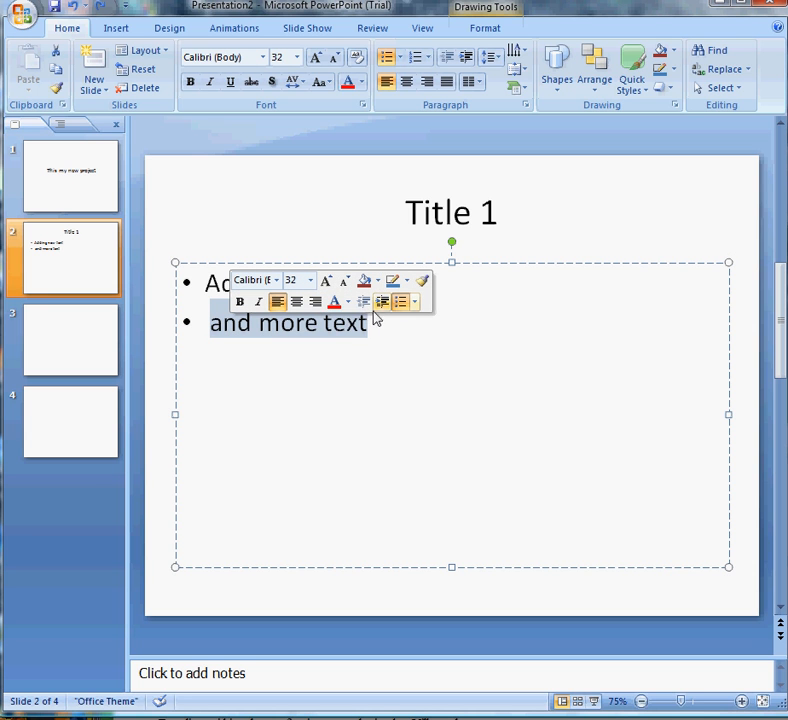
click(344, 302)
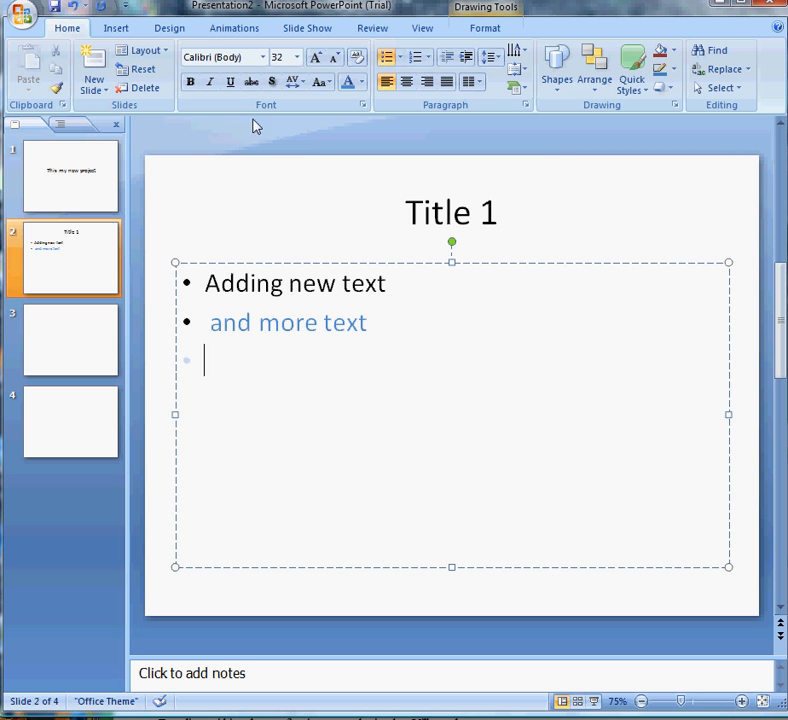
Enter 'No more titles' as the third slide's title
click(64, 340)
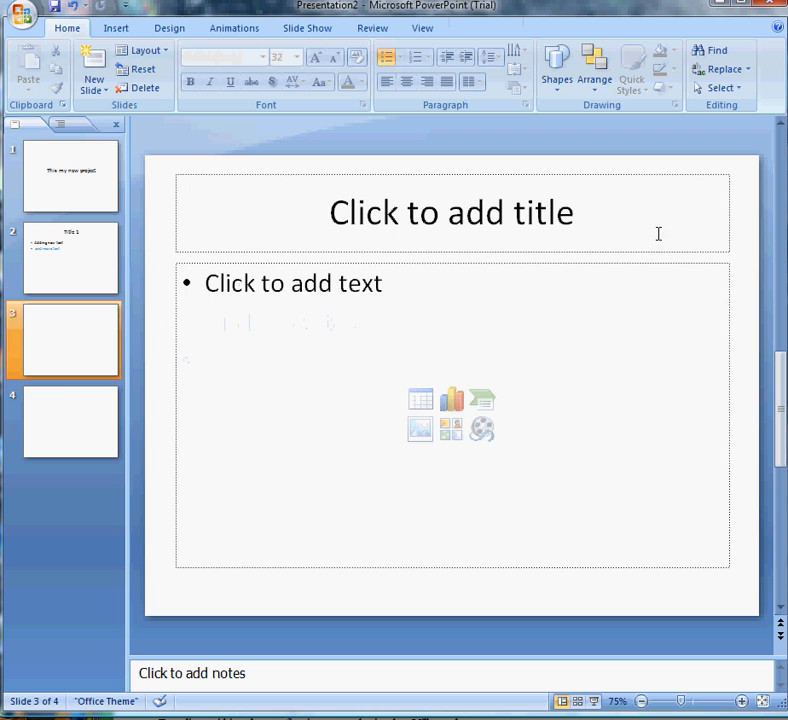
mouse_move(64, 340)
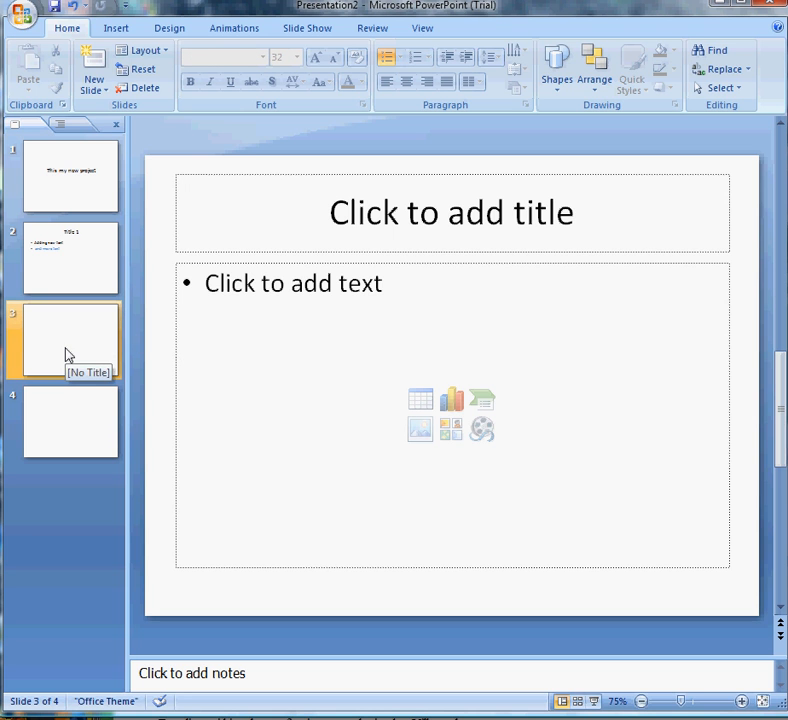
click(452, 212)
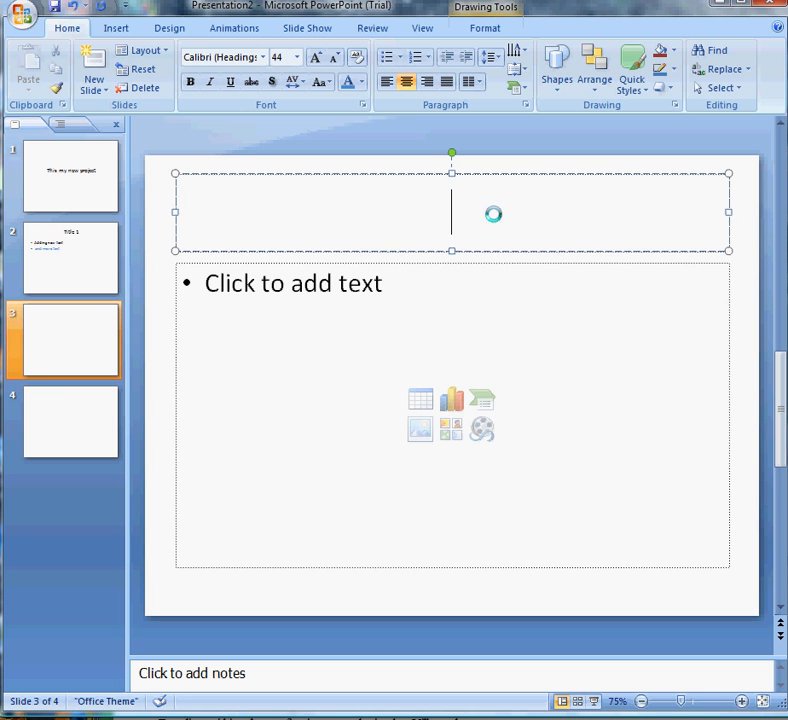
text(M)
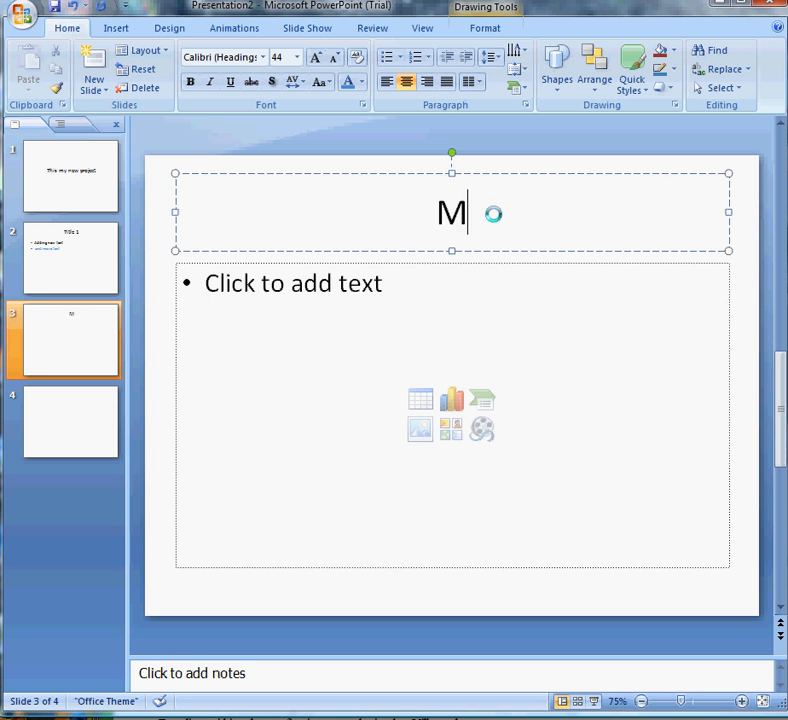
text(o more t)
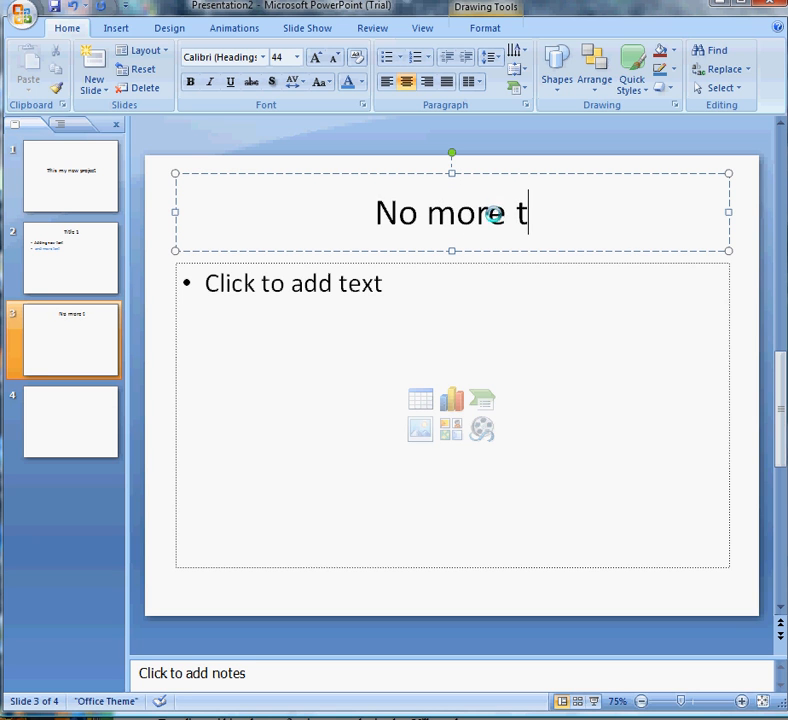
text(itles)
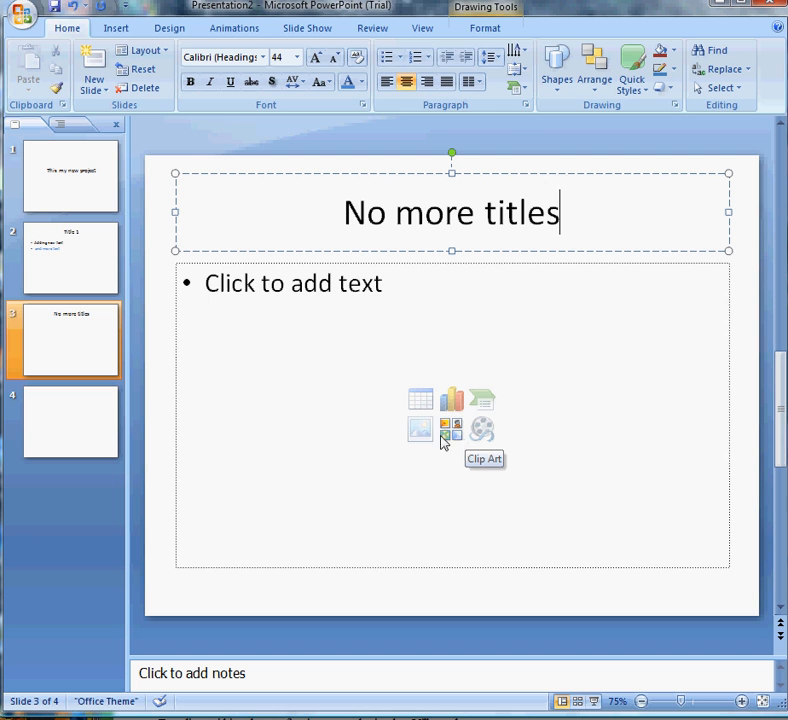
Insert the Autumn Leaves photo into slide 3's content area
click(444, 424)
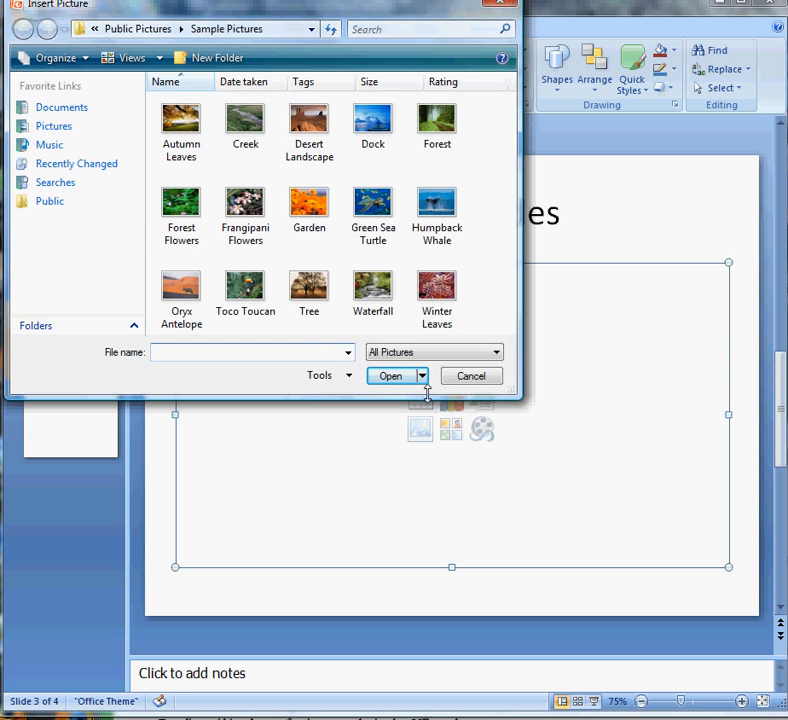
mouse_move(180, 118)
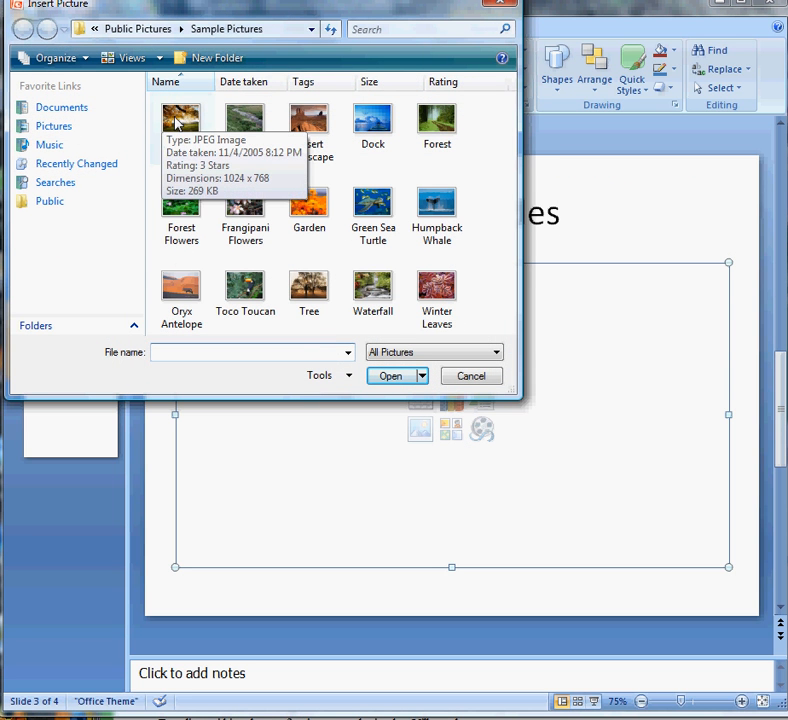
click(180, 118)
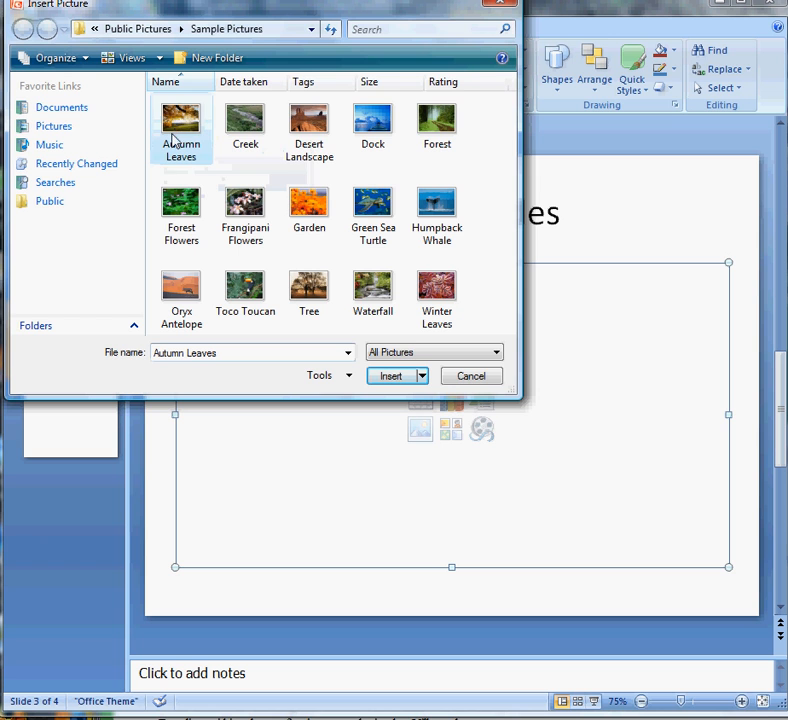
click(388, 376)
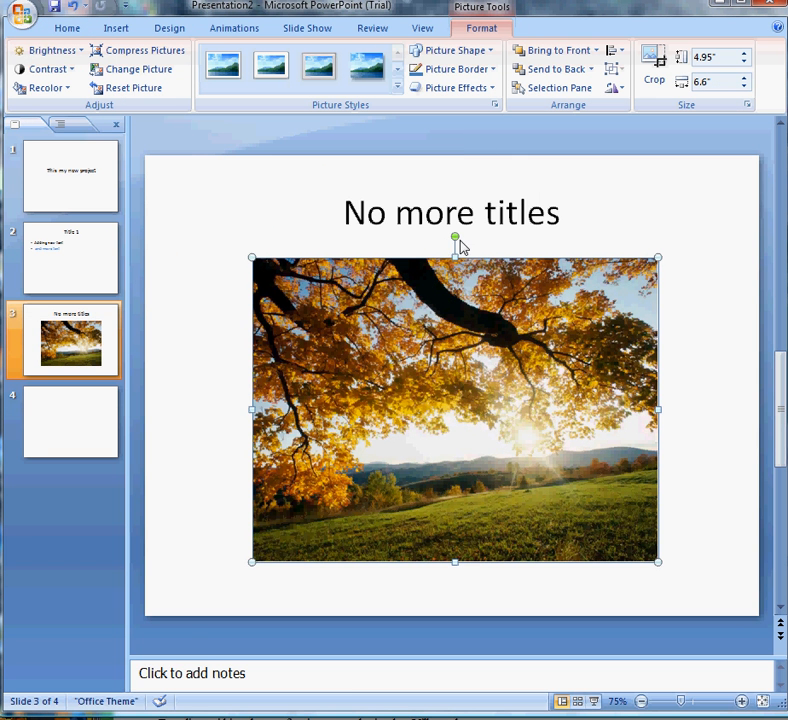
drag(456, 238, 488, 236)
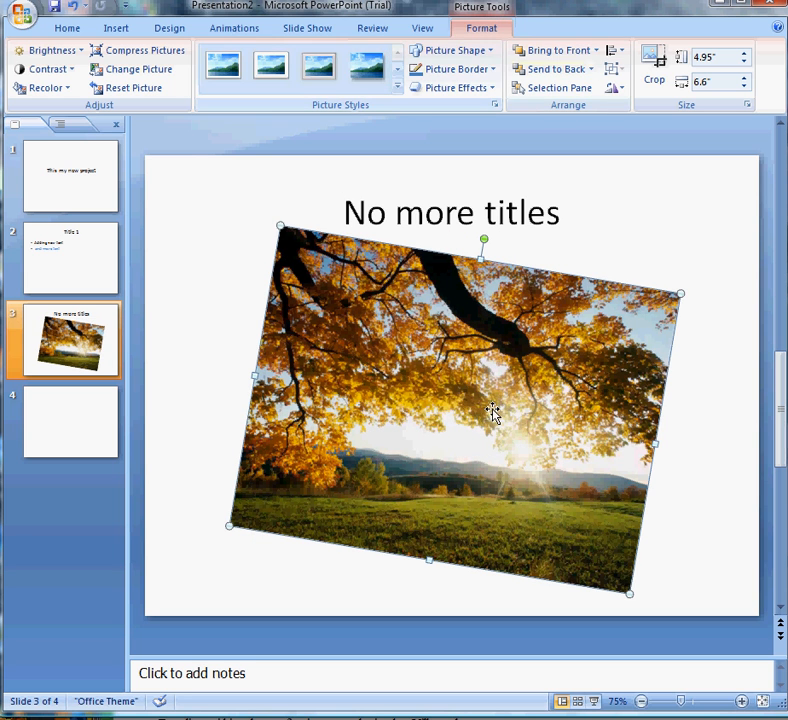
mouse_move(310, 184)
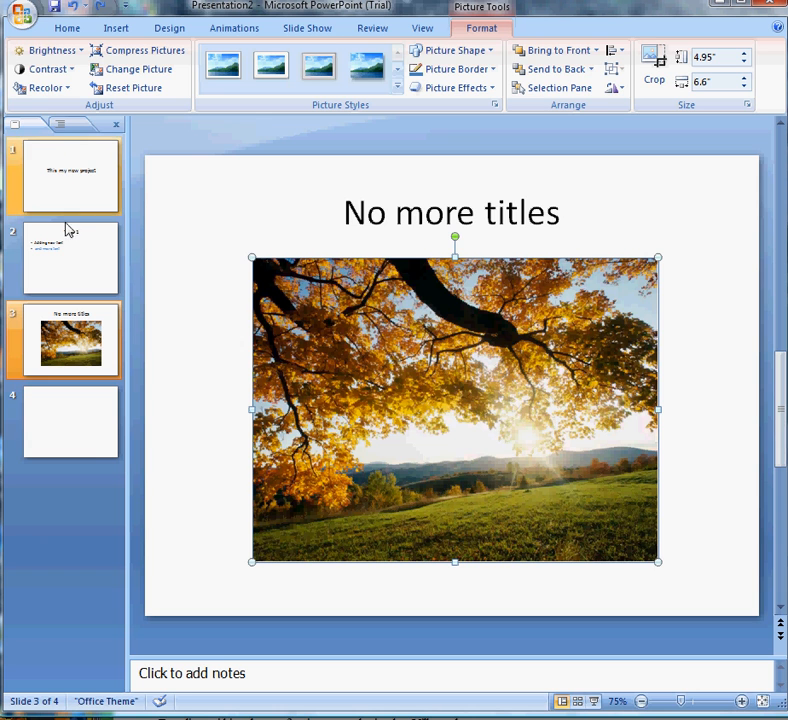
Switch to the empty fourth slide for editing
click(64, 420)
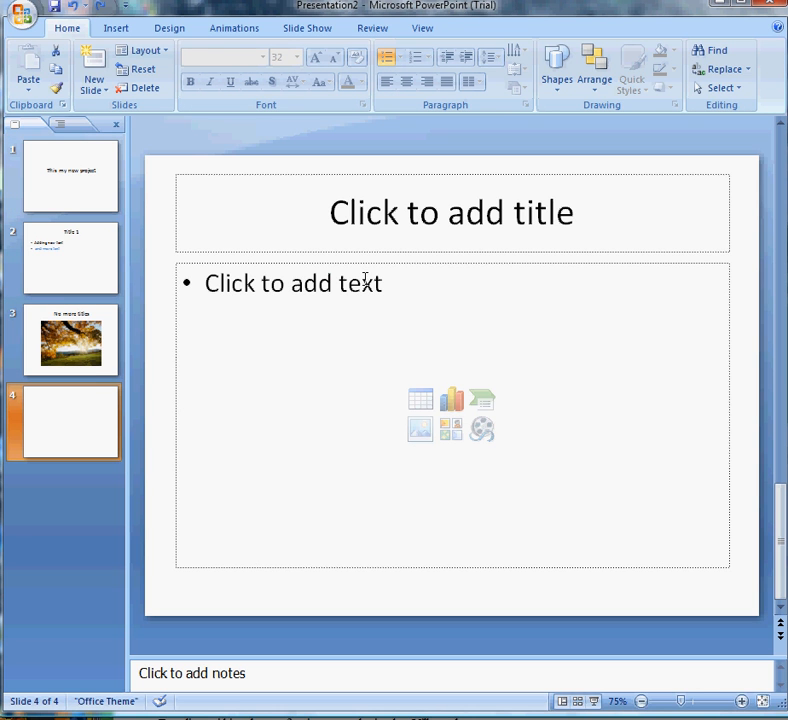
mouse_move(430, 258)
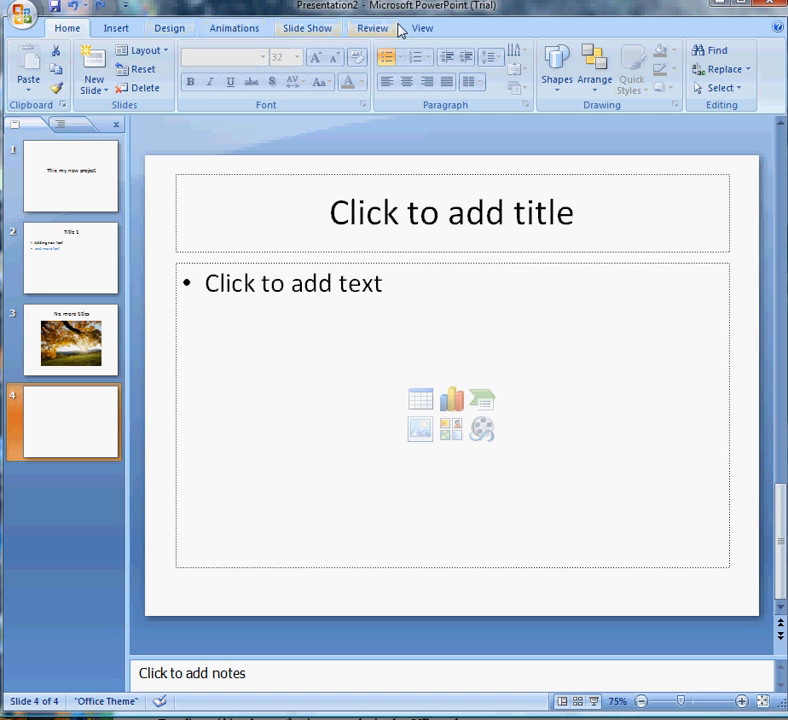
mouse_move(308, 28)
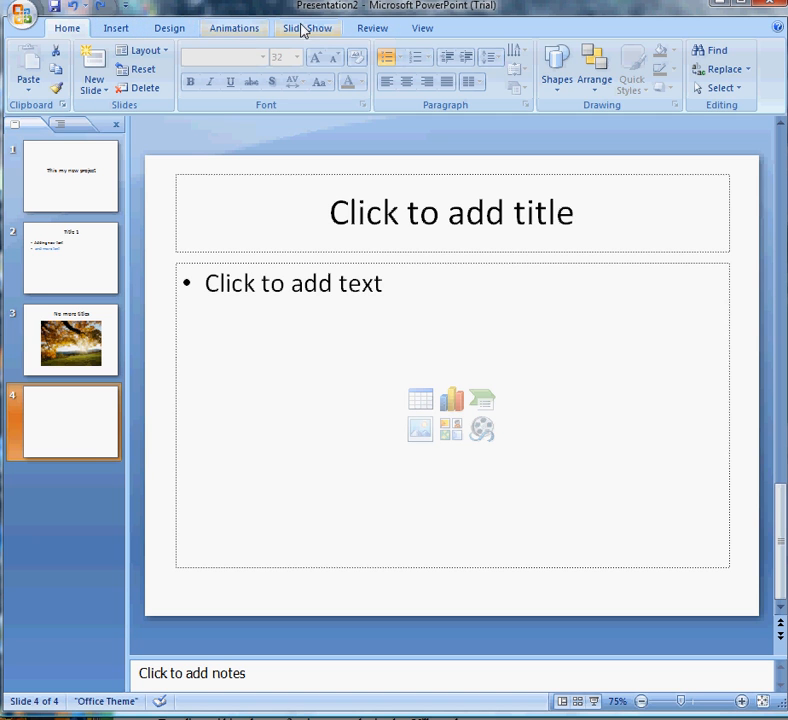
mouse_move(422, 28)
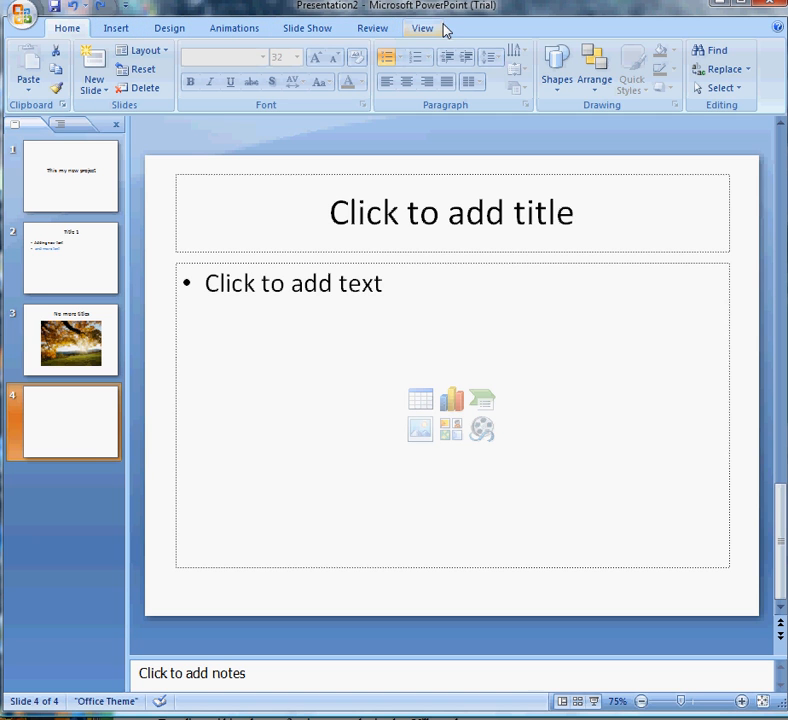
click(70, 176)
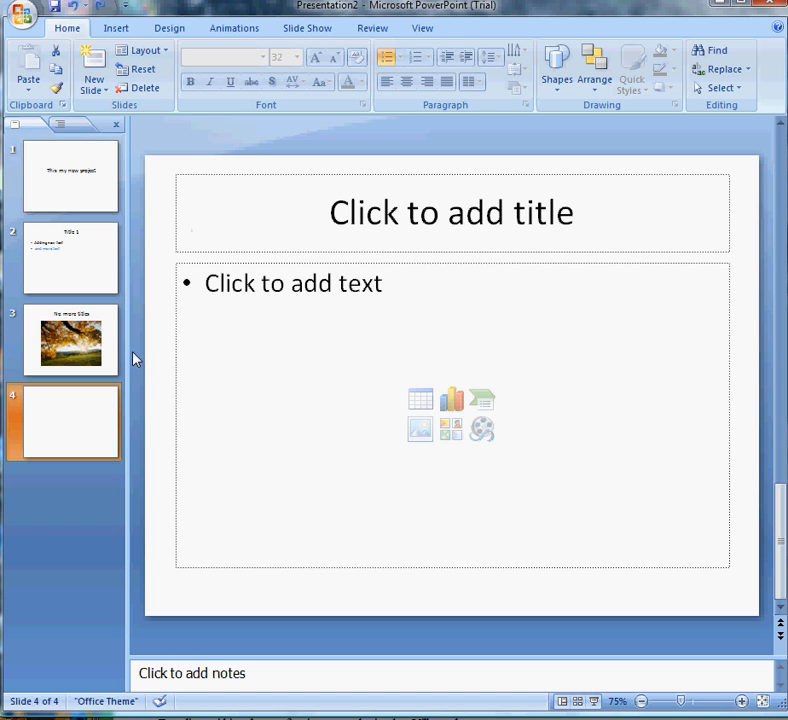
mouse_move(192, 324)
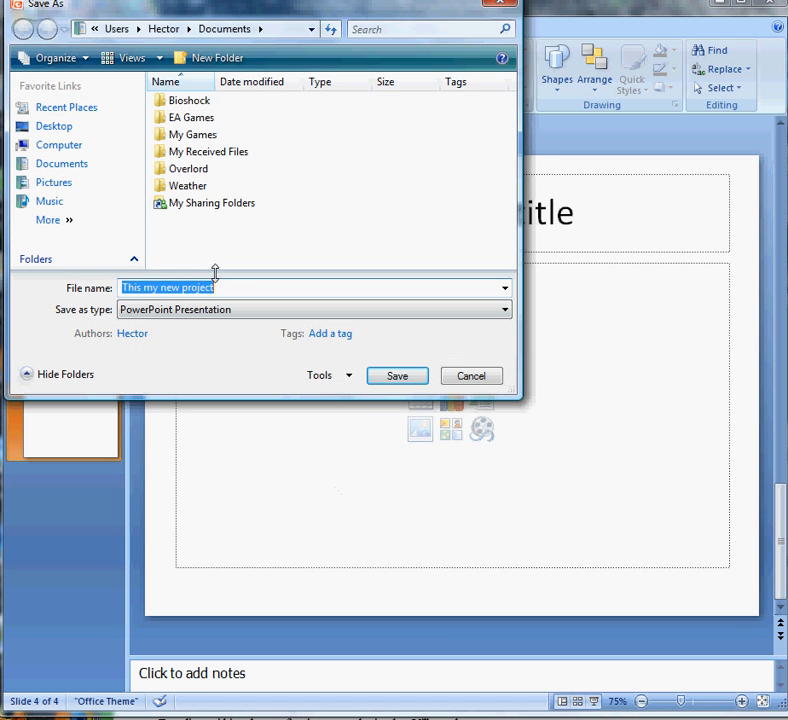
Browse drives, settle on the personal user folder, and save as 'This my new project'
click(60, 144)
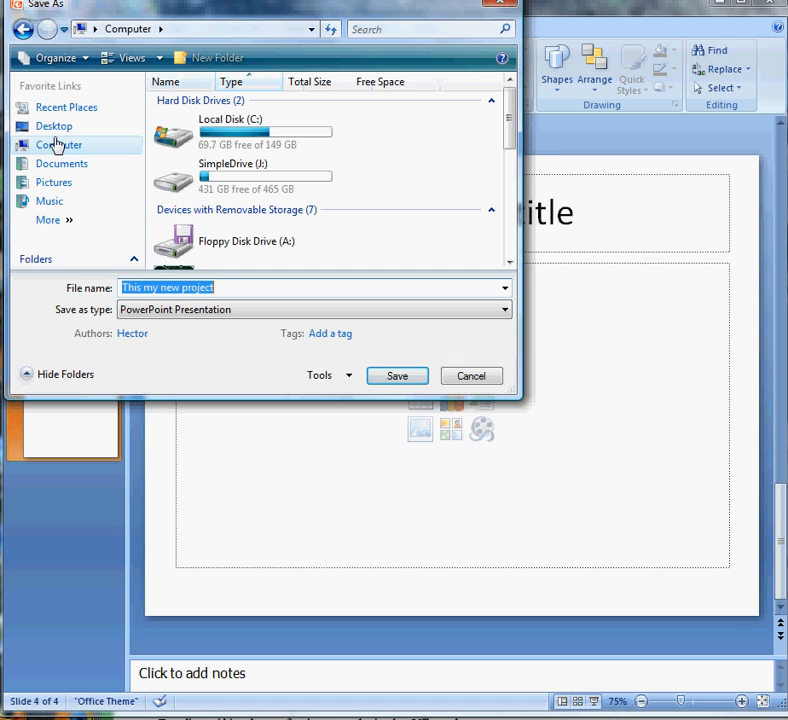
scroll(down, 3)
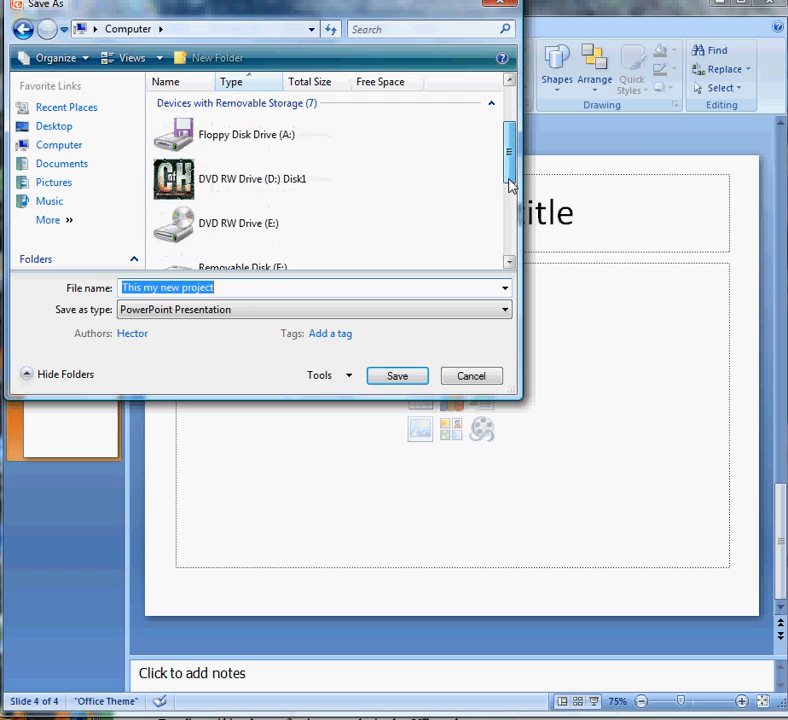
scroll(down, 3)
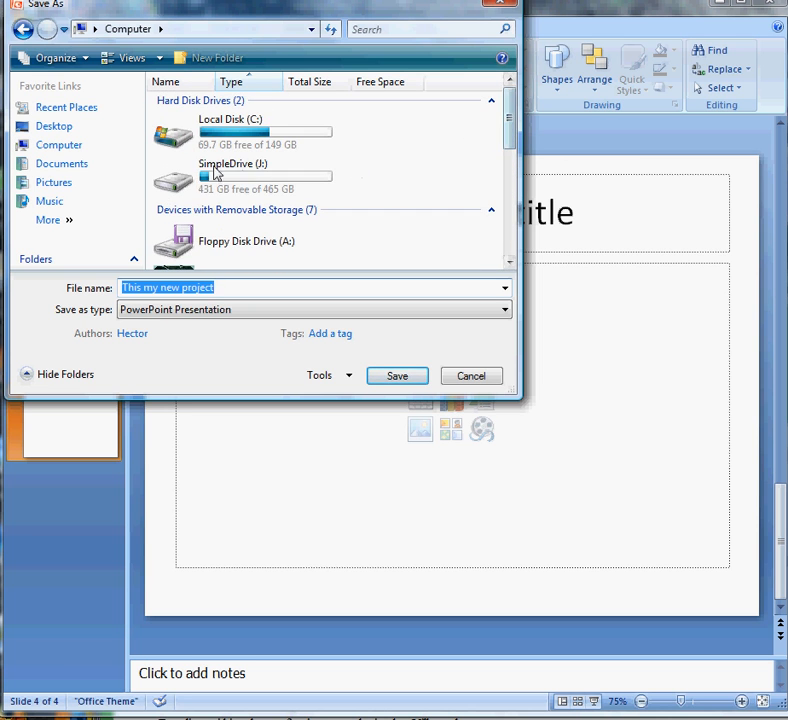
double_click(234, 170)
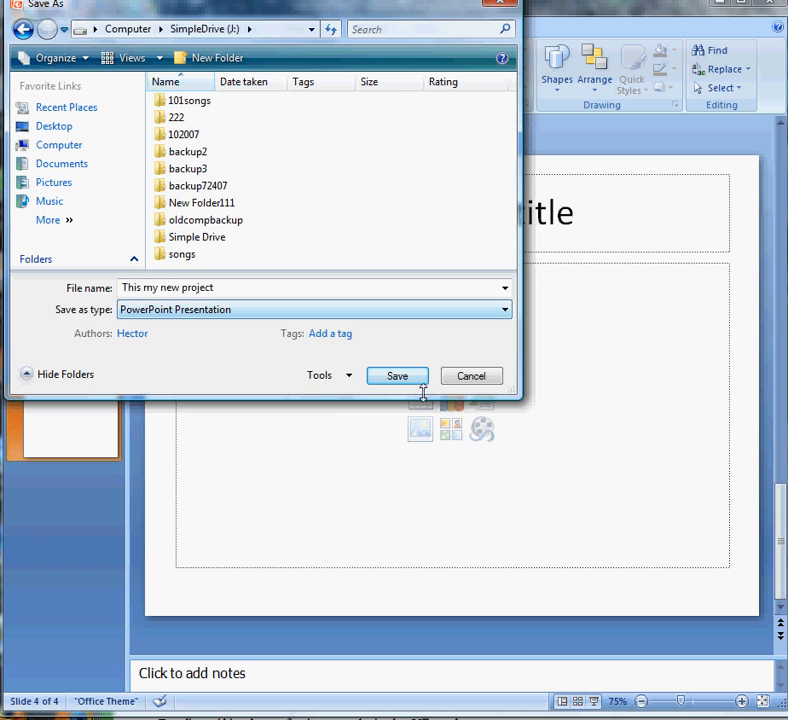
click(396, 376)
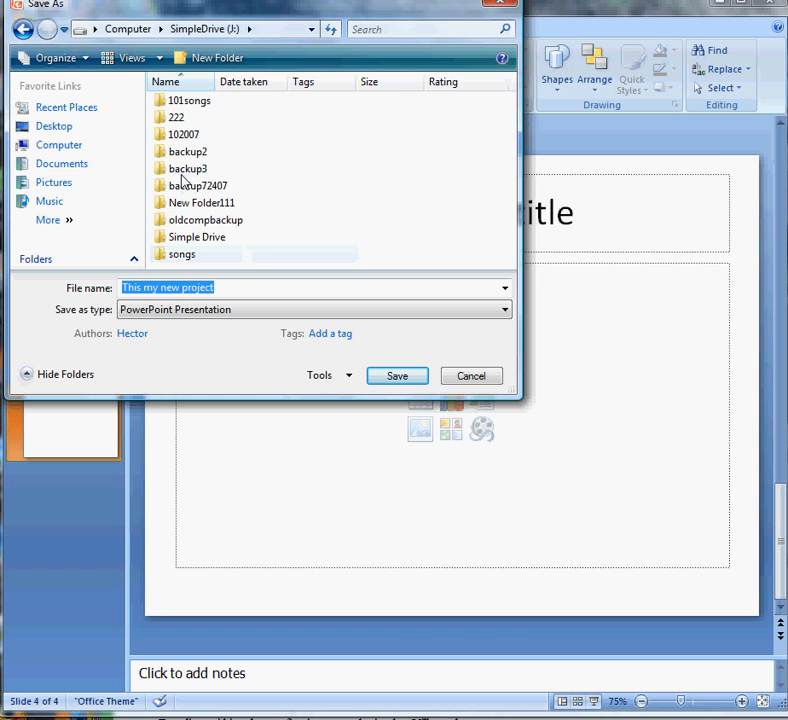
click(54, 126)
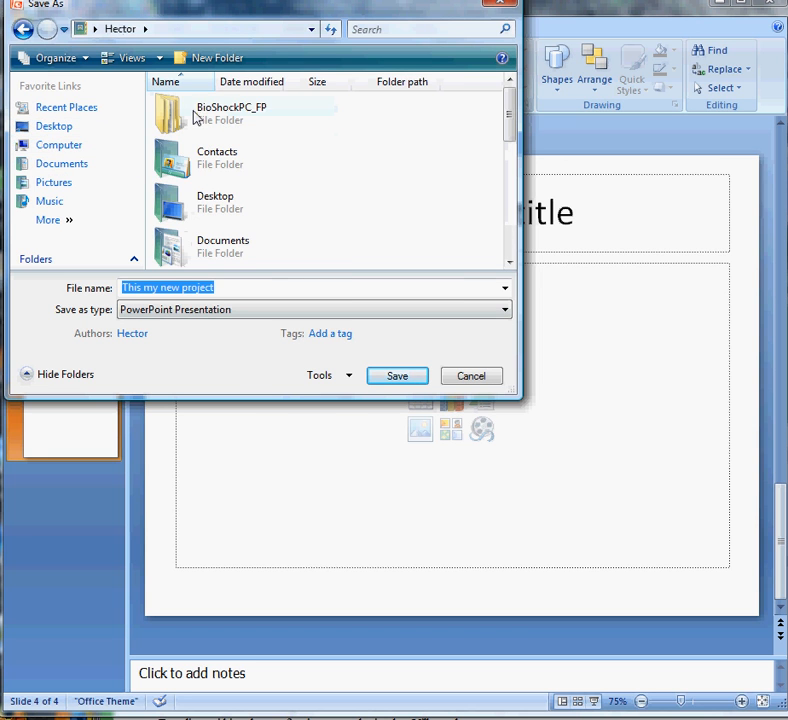
click(396, 376)
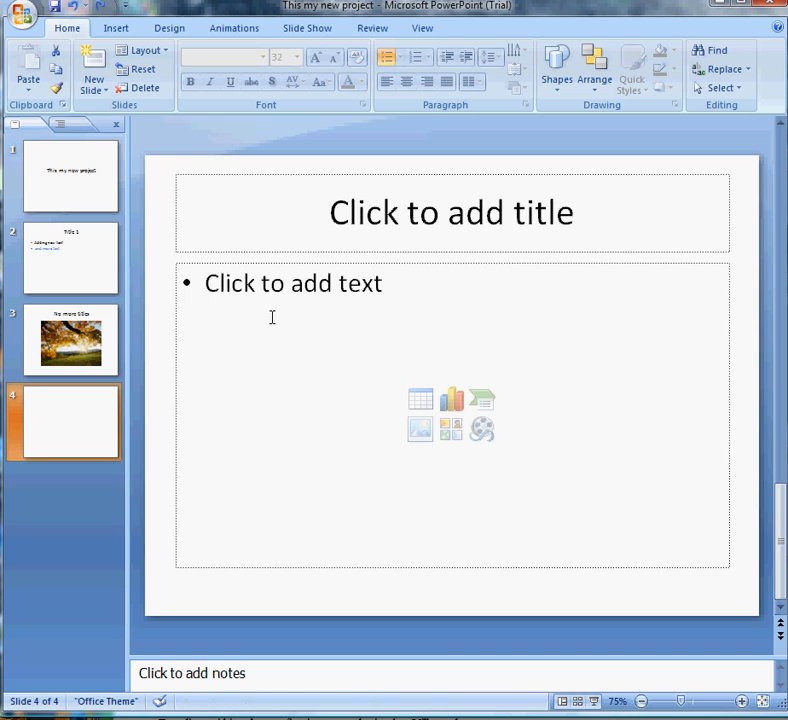